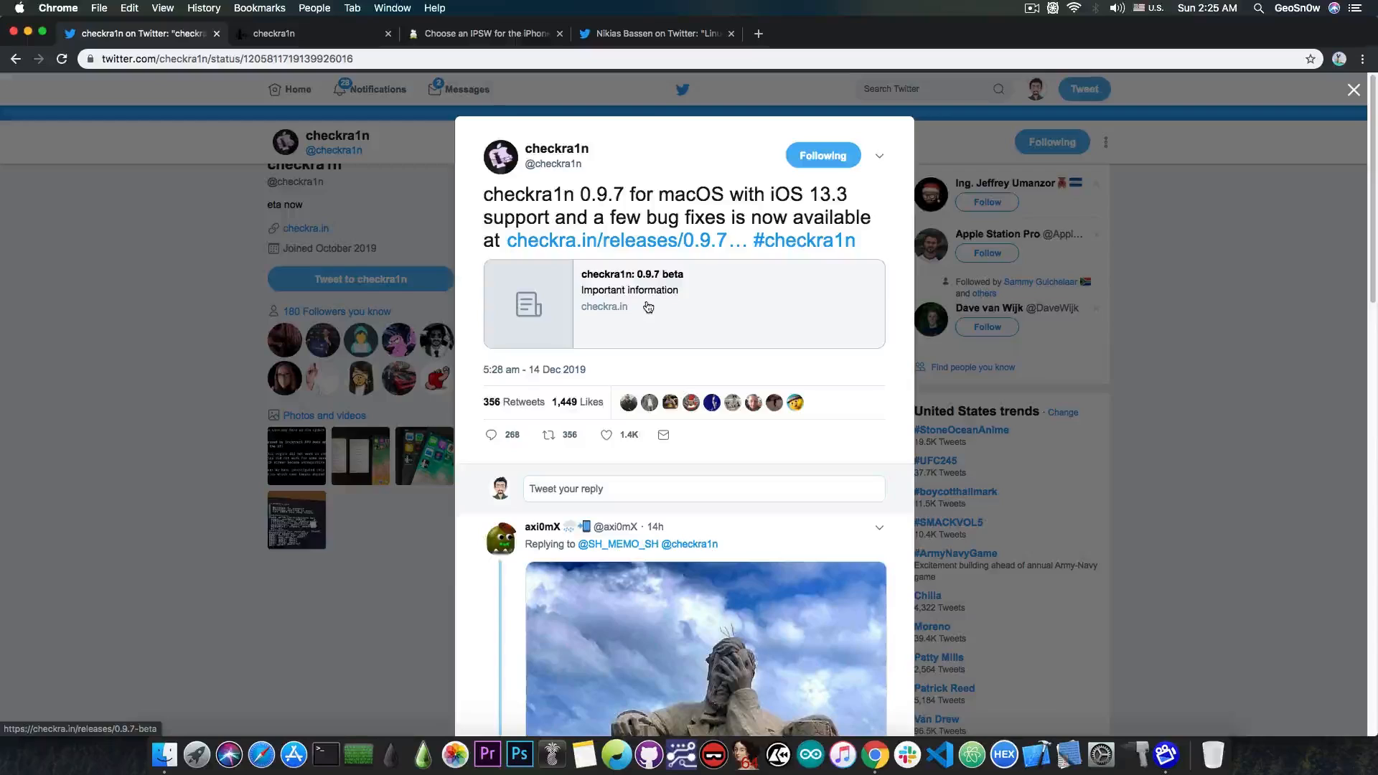
pyautogui.moveTo(664, 310)
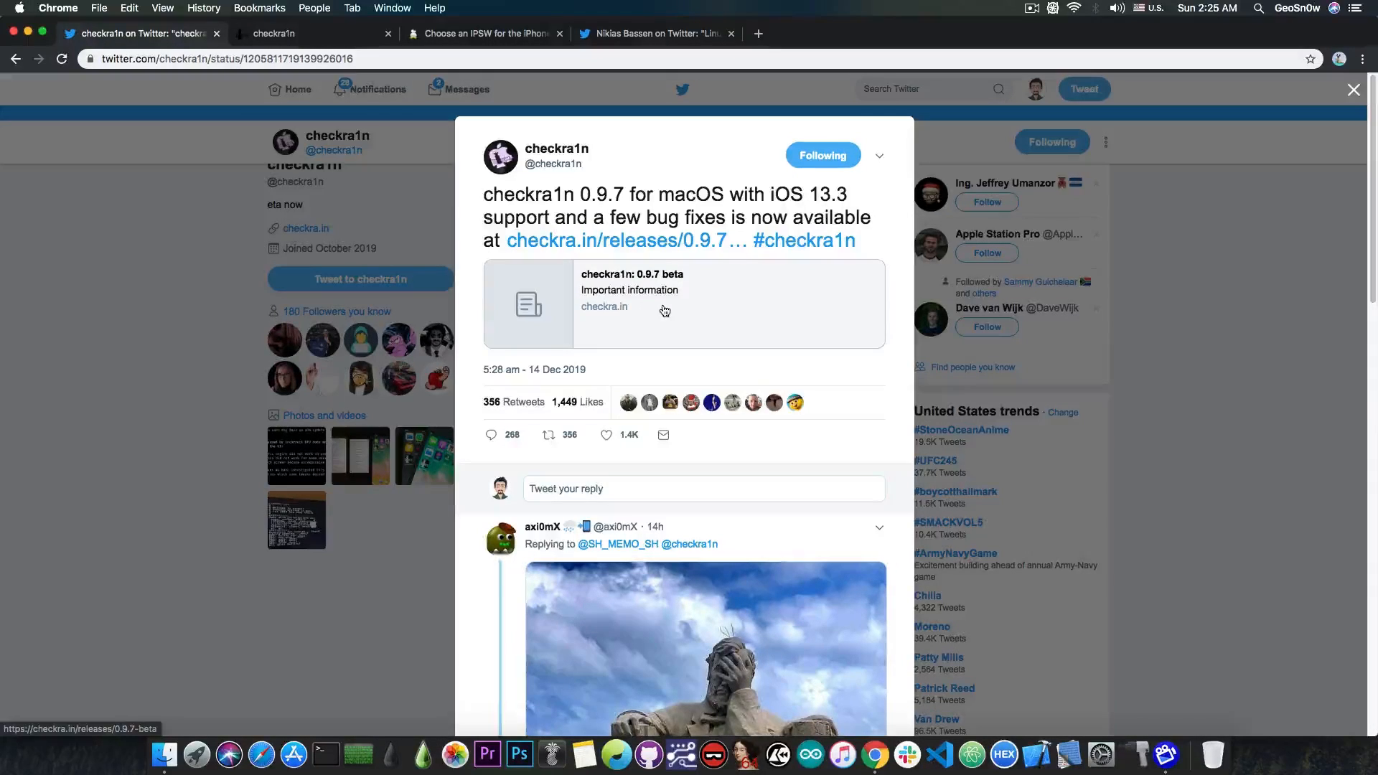
pyautogui.moveTo(658, 299)
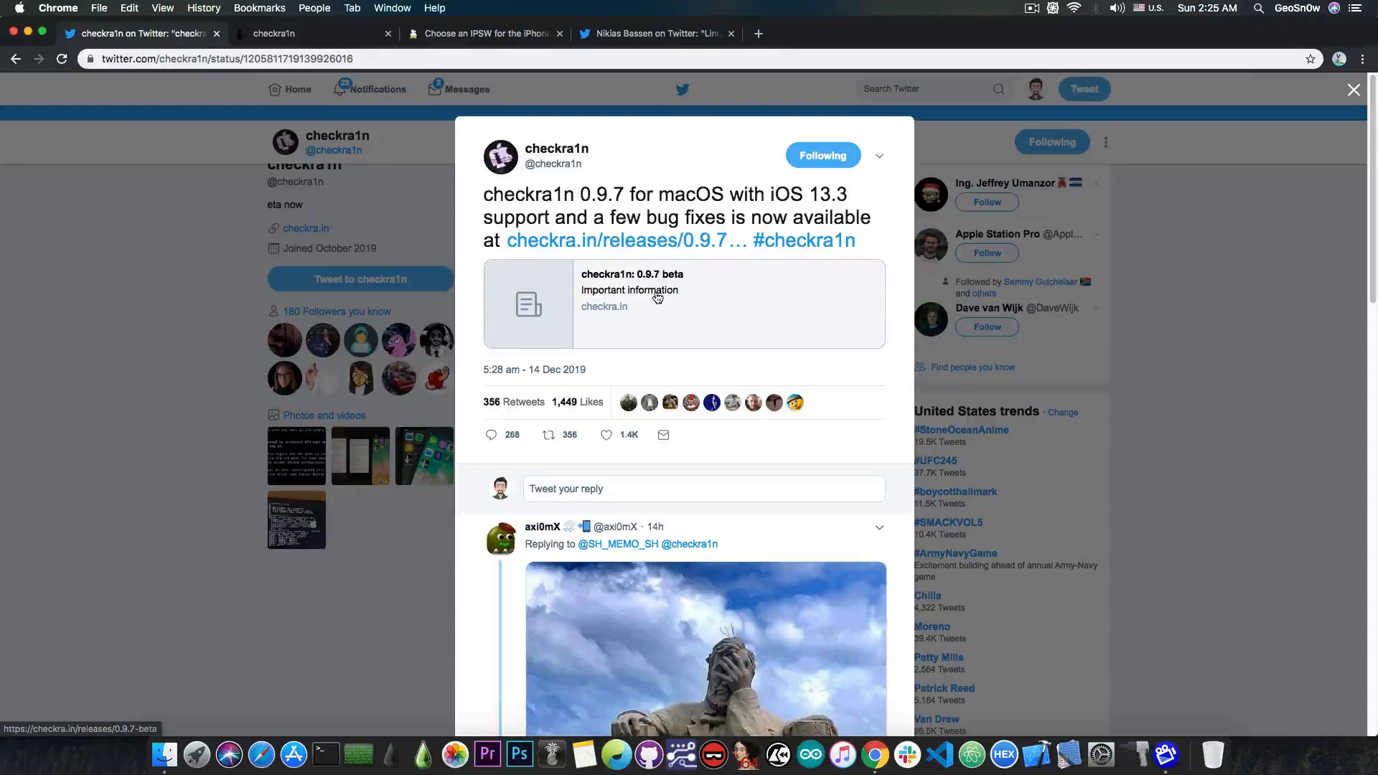
pyautogui.moveTo(470, 228)
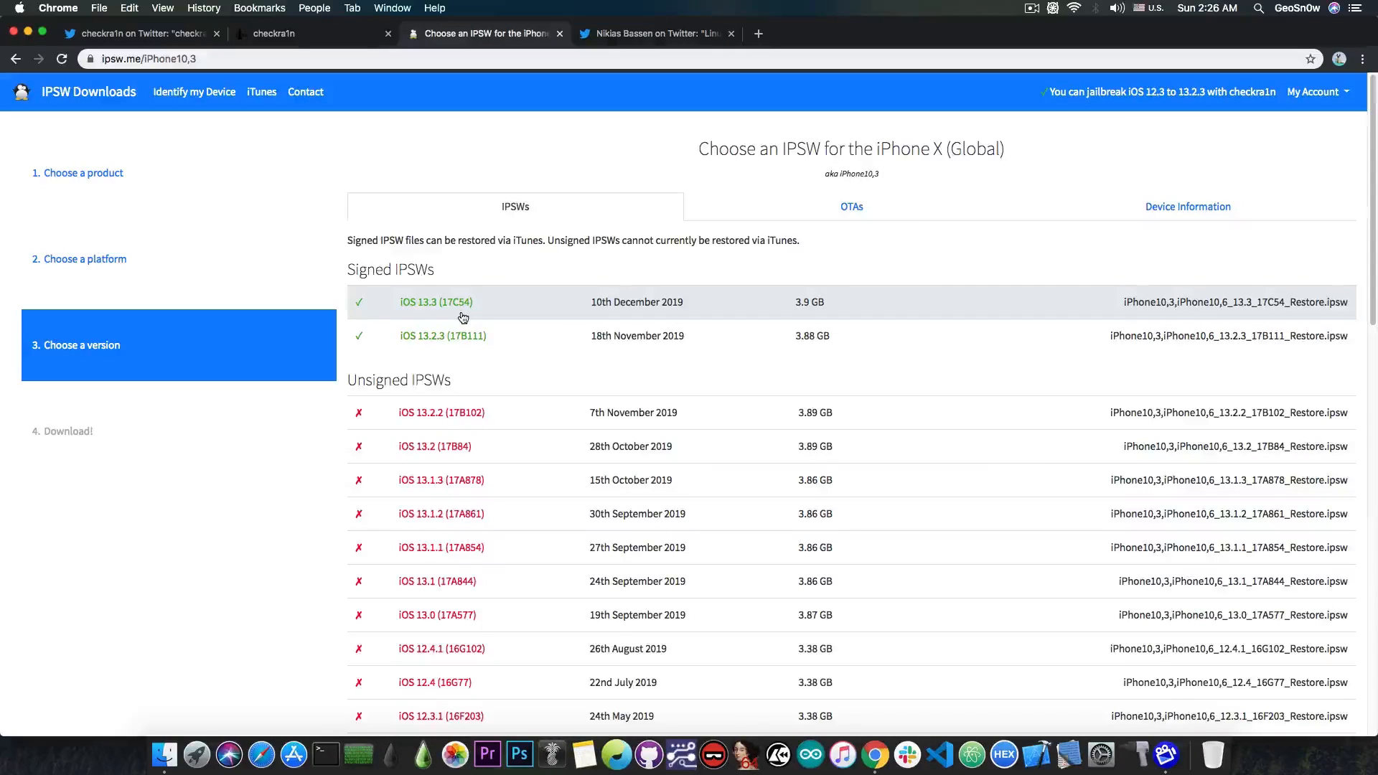
pyautogui.moveTo(458, 347)
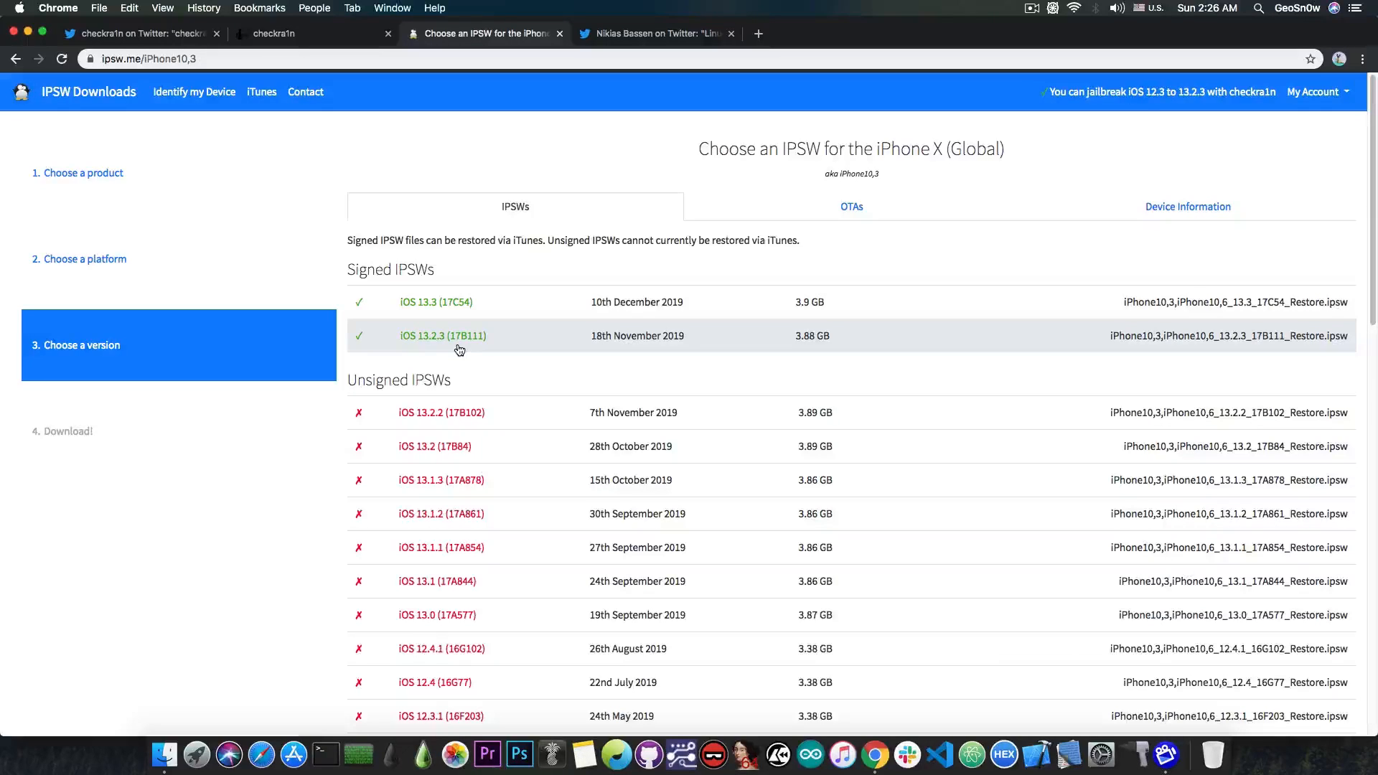
pyautogui.moveTo(476, 309)
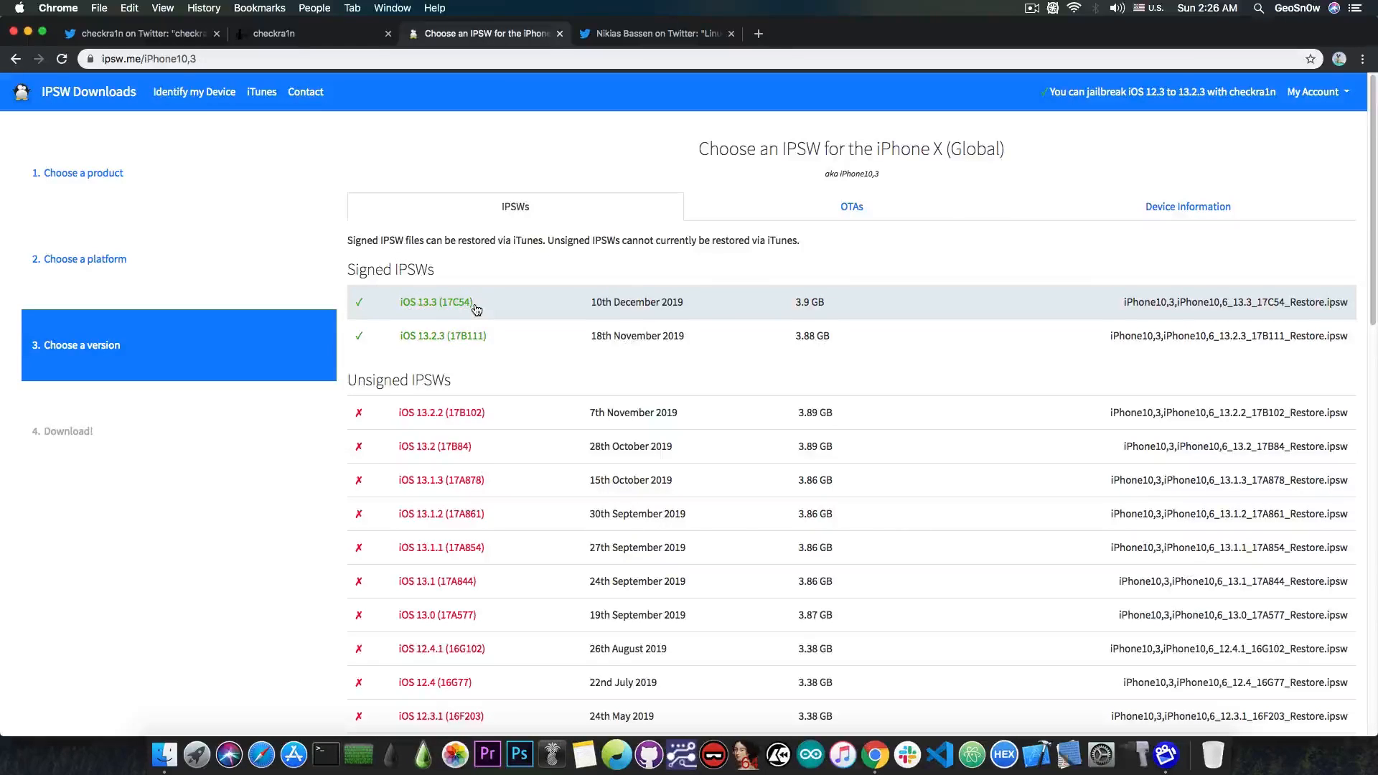
# - Switch to the checkra.in tab showing checkra1n beta for iPhone 5s–iPhone X, iOS 12.3+
pyautogui.click(312, 33)
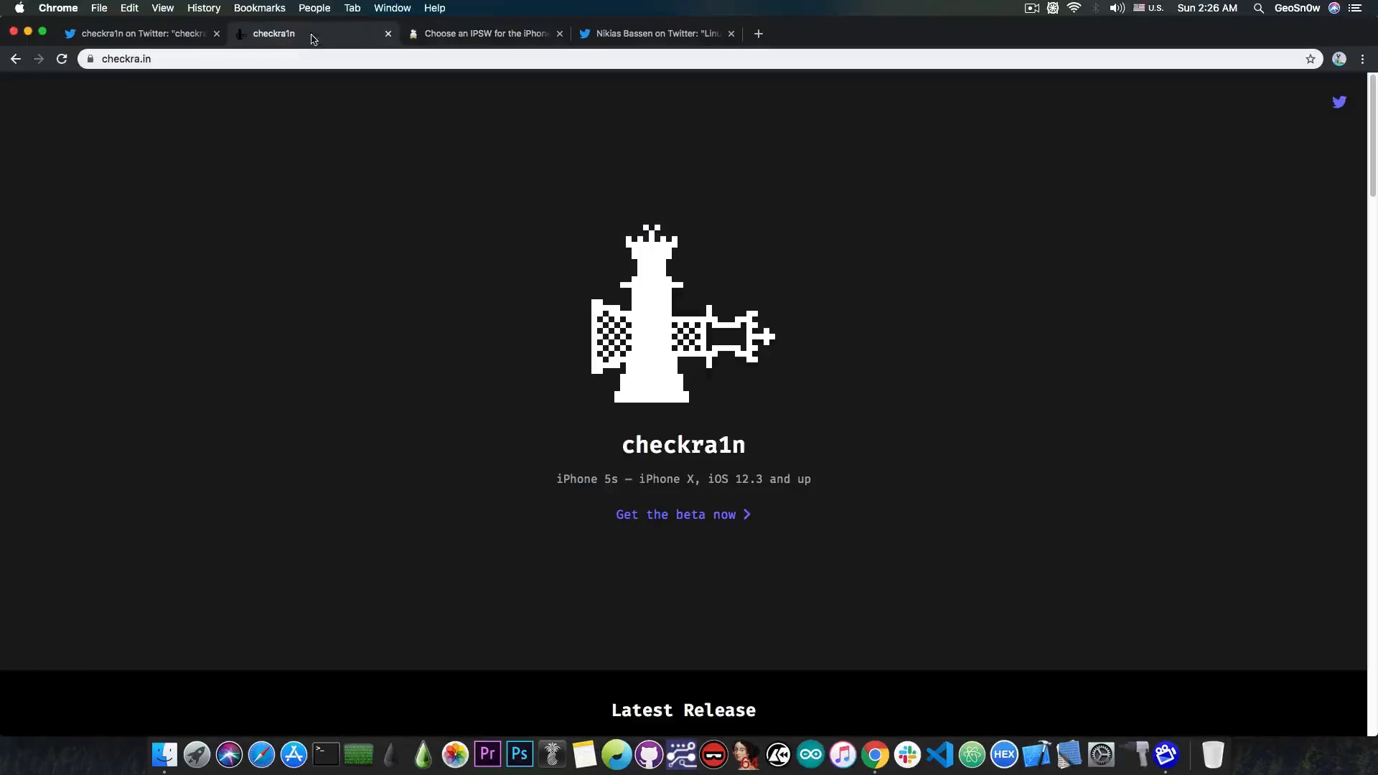
pyautogui.moveTo(389, 181)
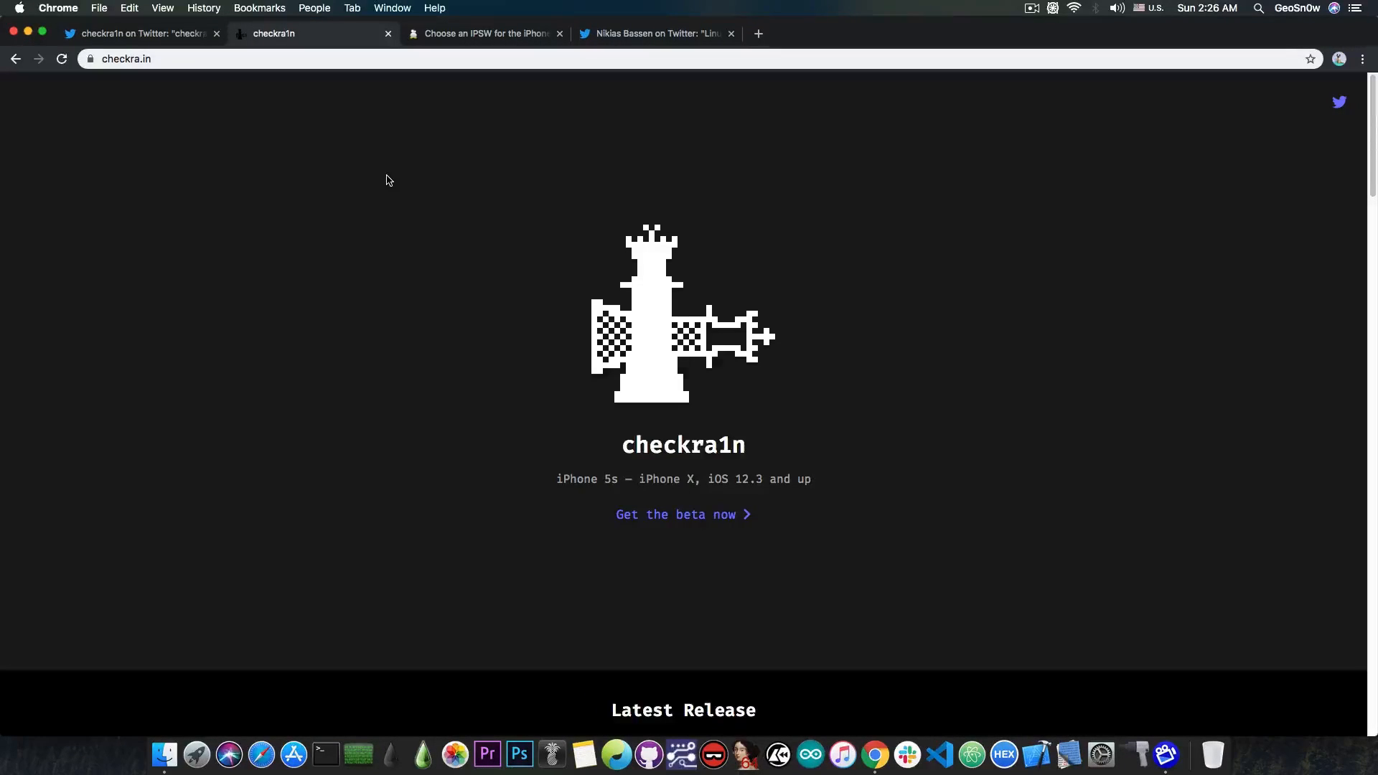
pyautogui.moveTo(481, 129)
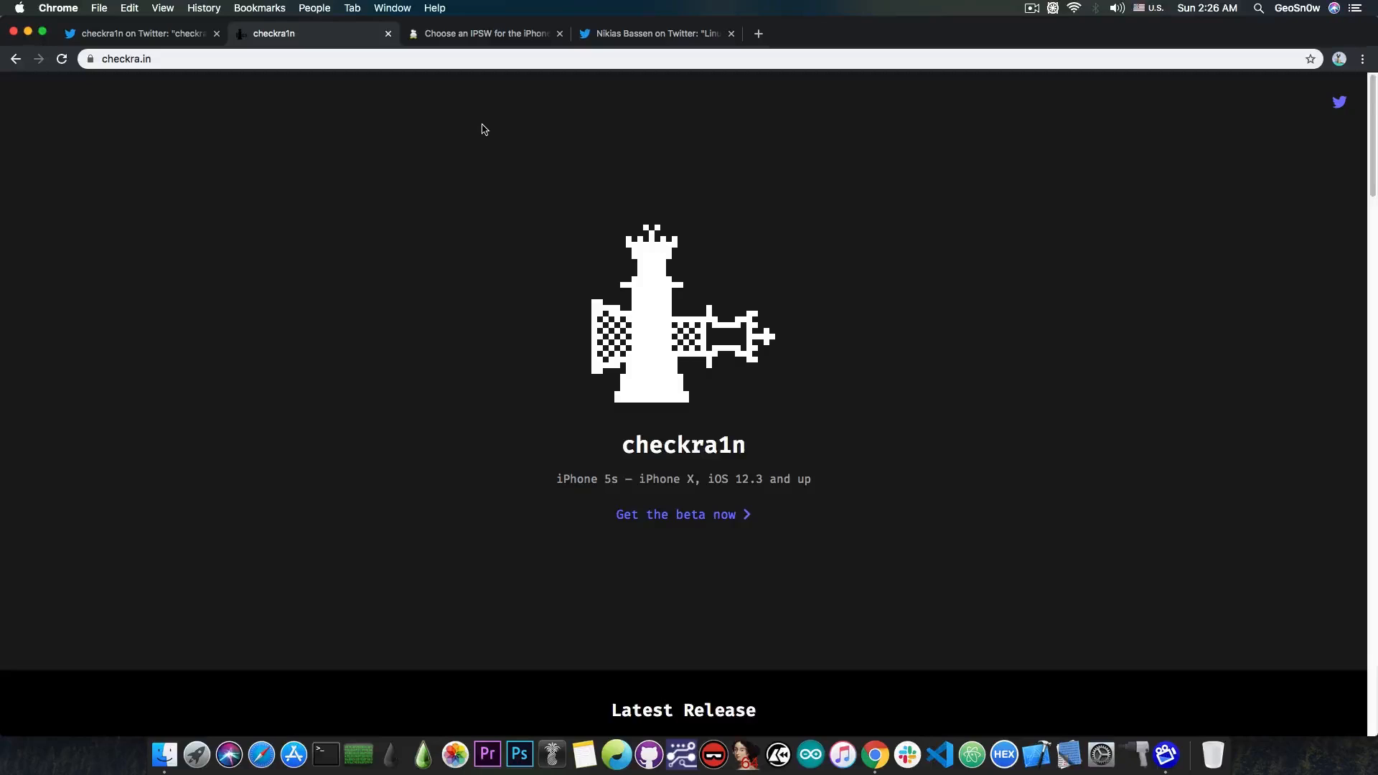
# - Scroll through the 0.9.7 beta notes: What's new, Known issues, Unsupported devices
pyautogui.scroll(-3)
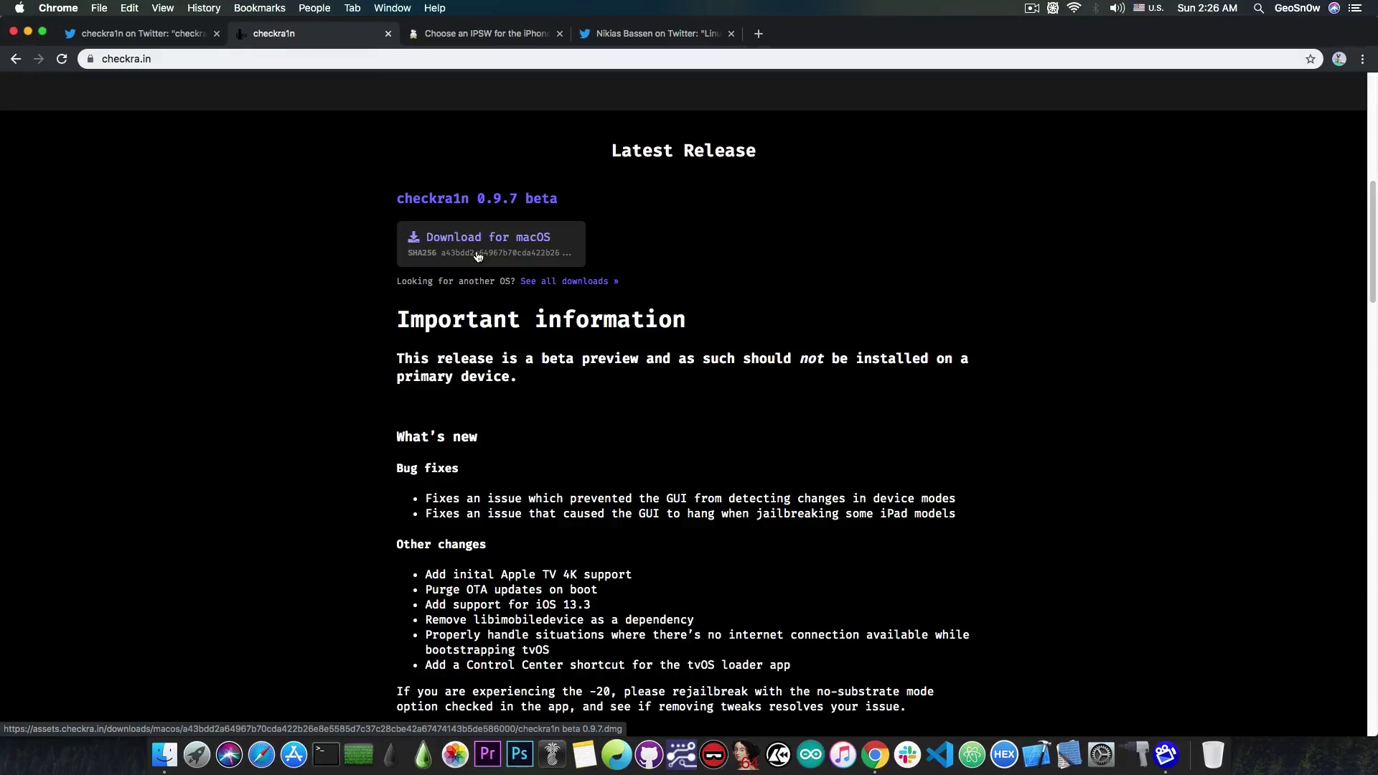
pyautogui.scroll(-3)
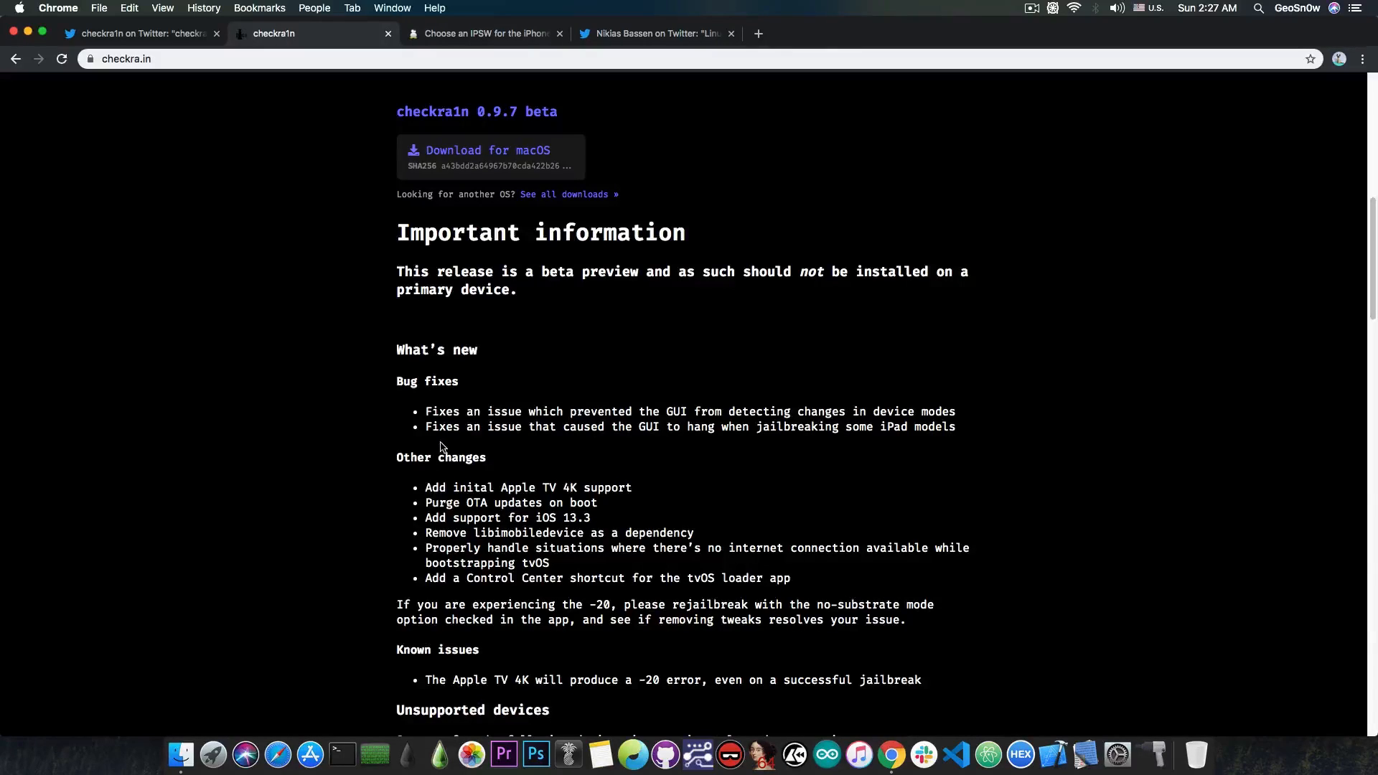
pyautogui.moveTo(616, 444)
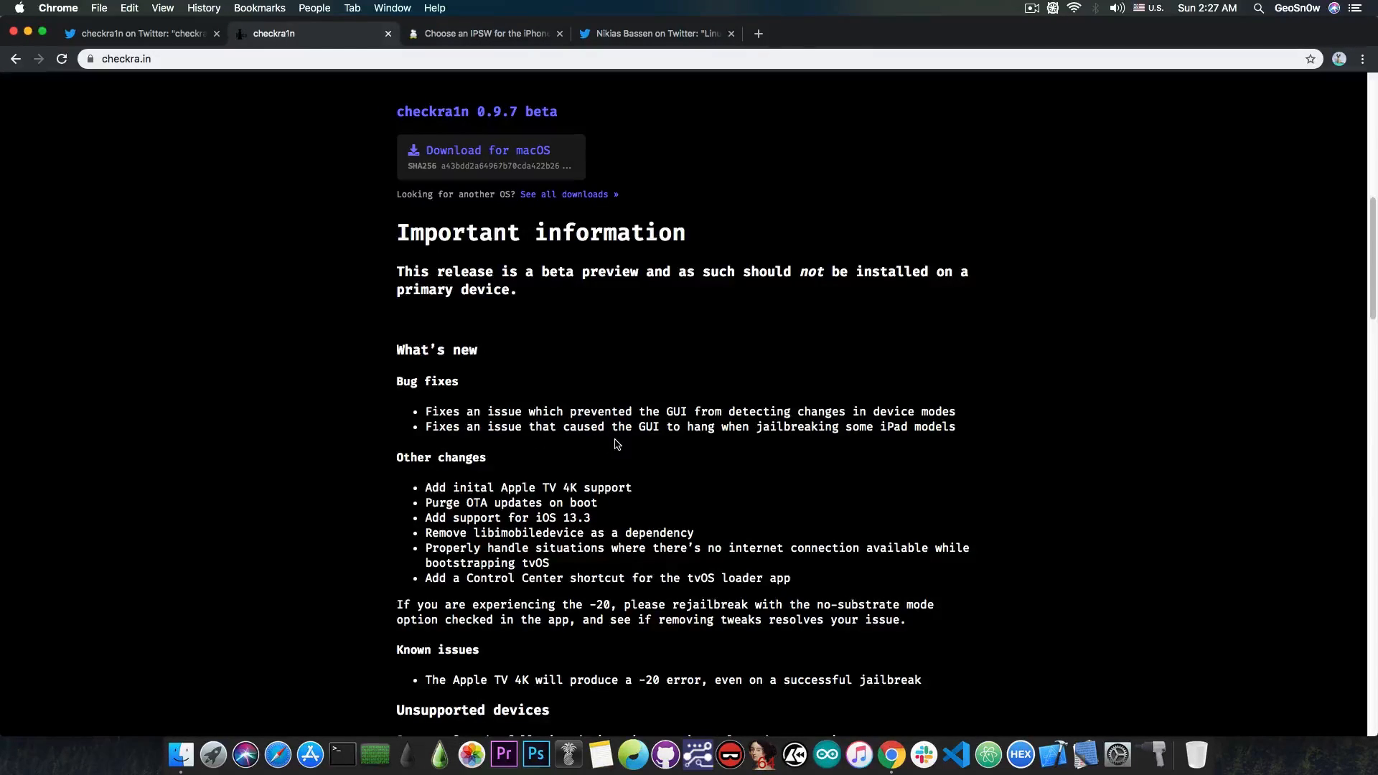
pyautogui.moveTo(799, 443)
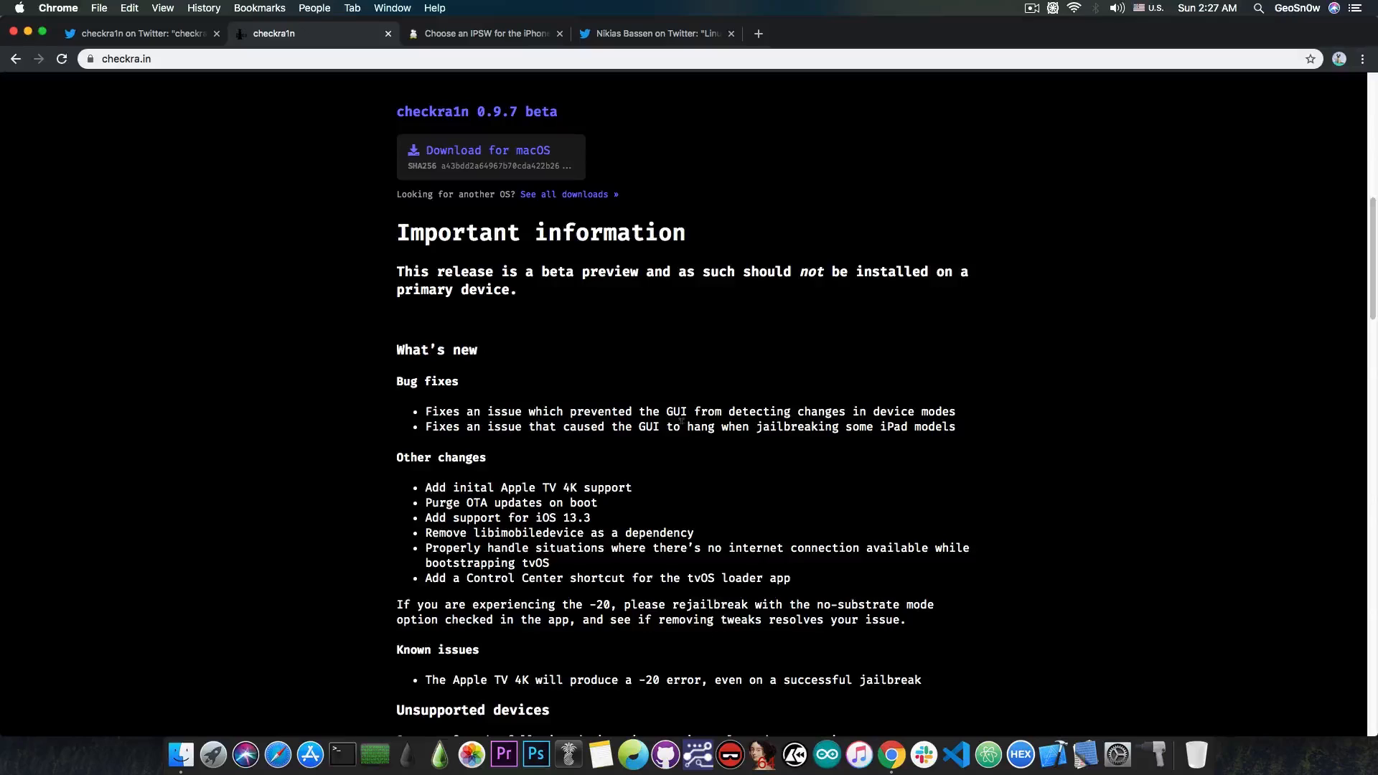
pyautogui.scroll(-3)
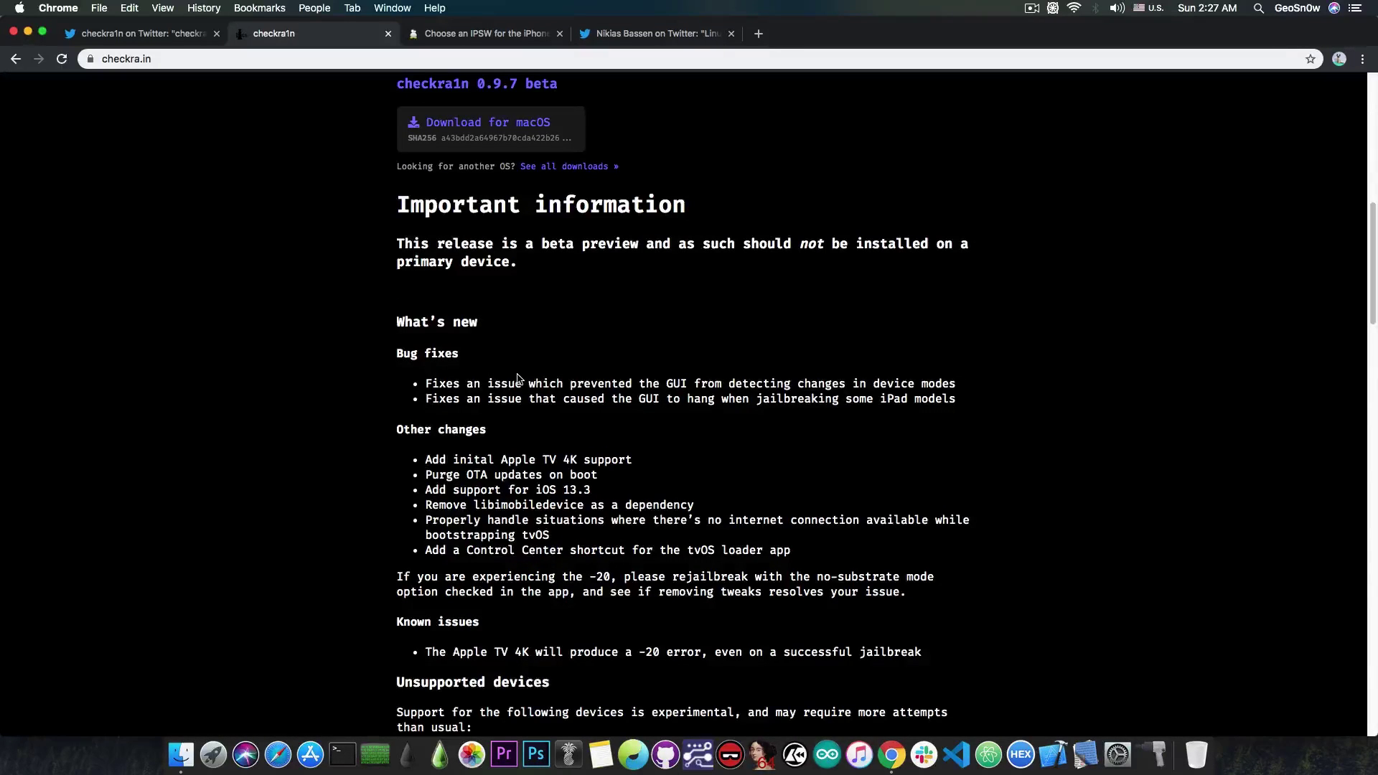
pyautogui.moveTo(446, 413)
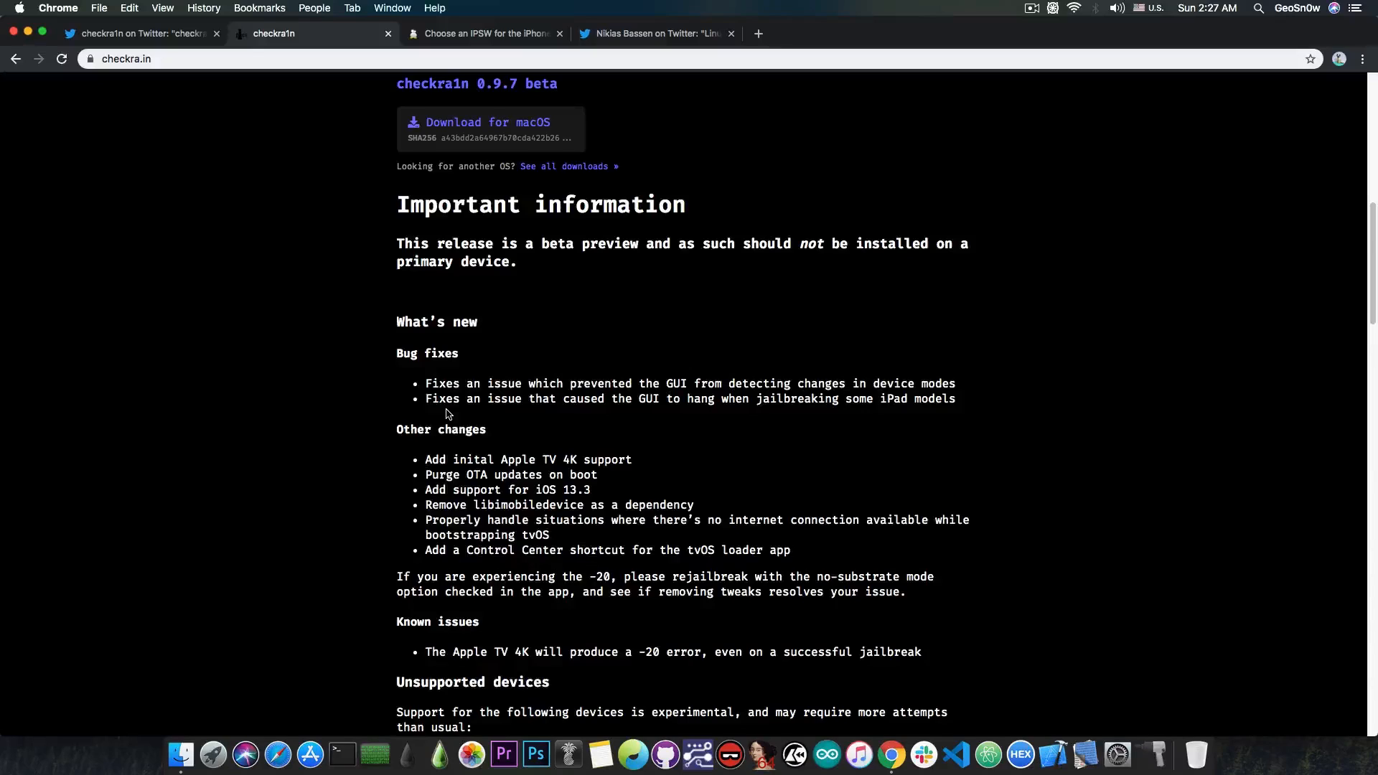
pyautogui.scroll(-3)
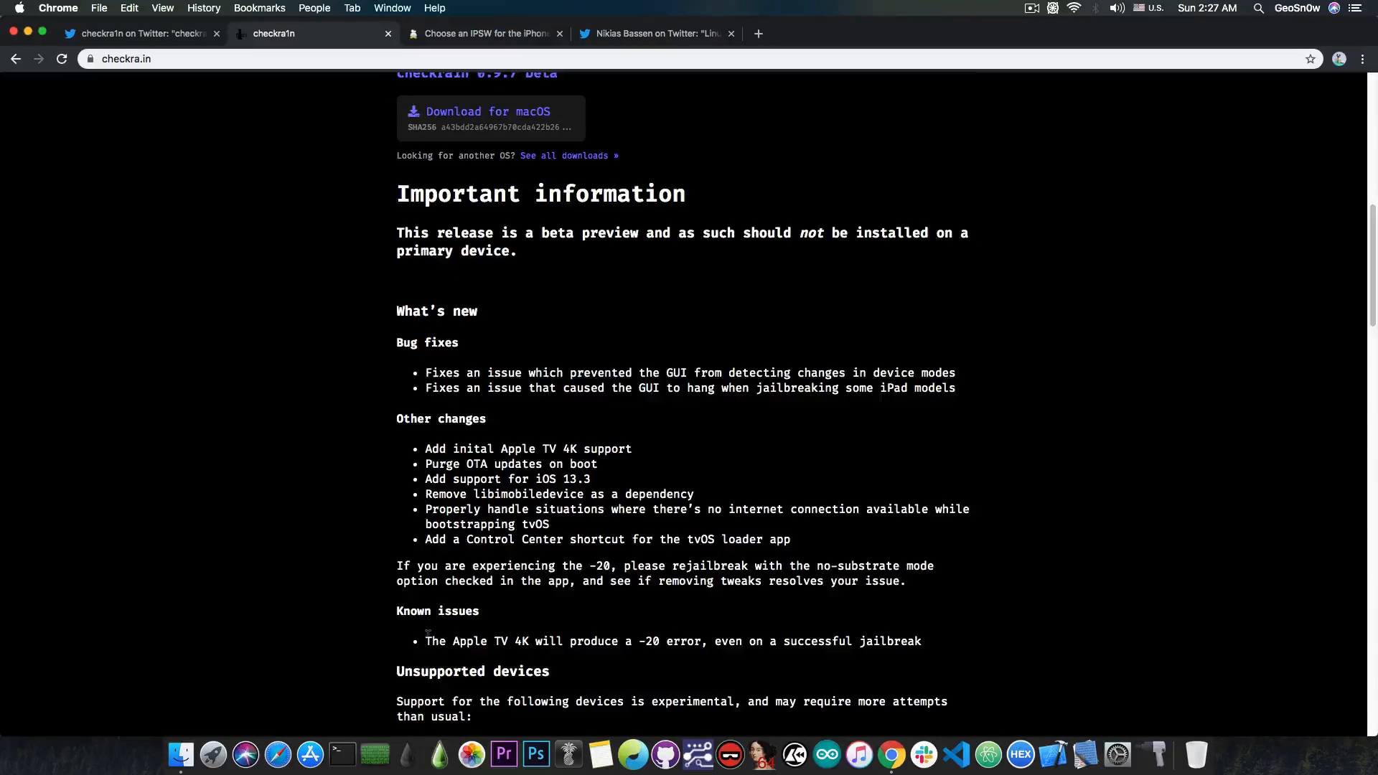
pyautogui.scroll(-3)
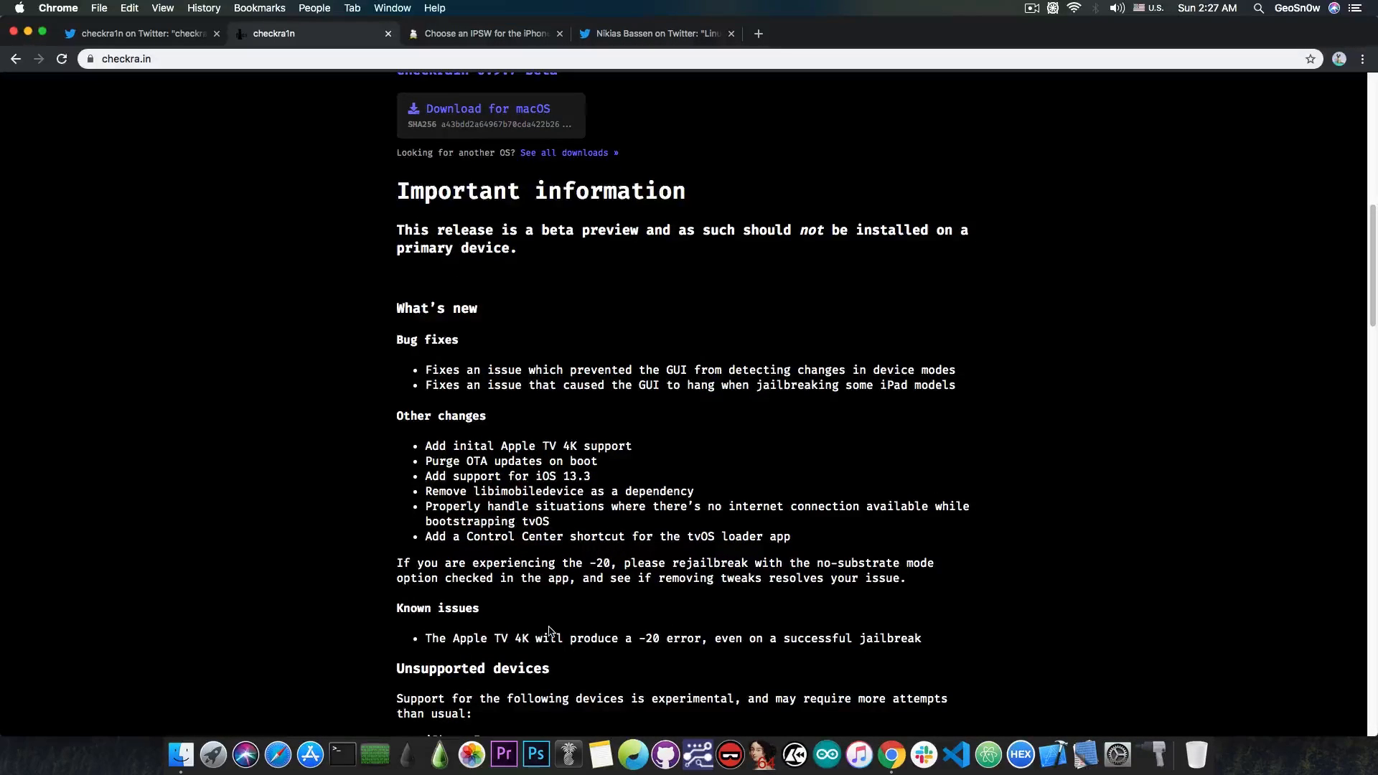
pyautogui.scroll(-3)
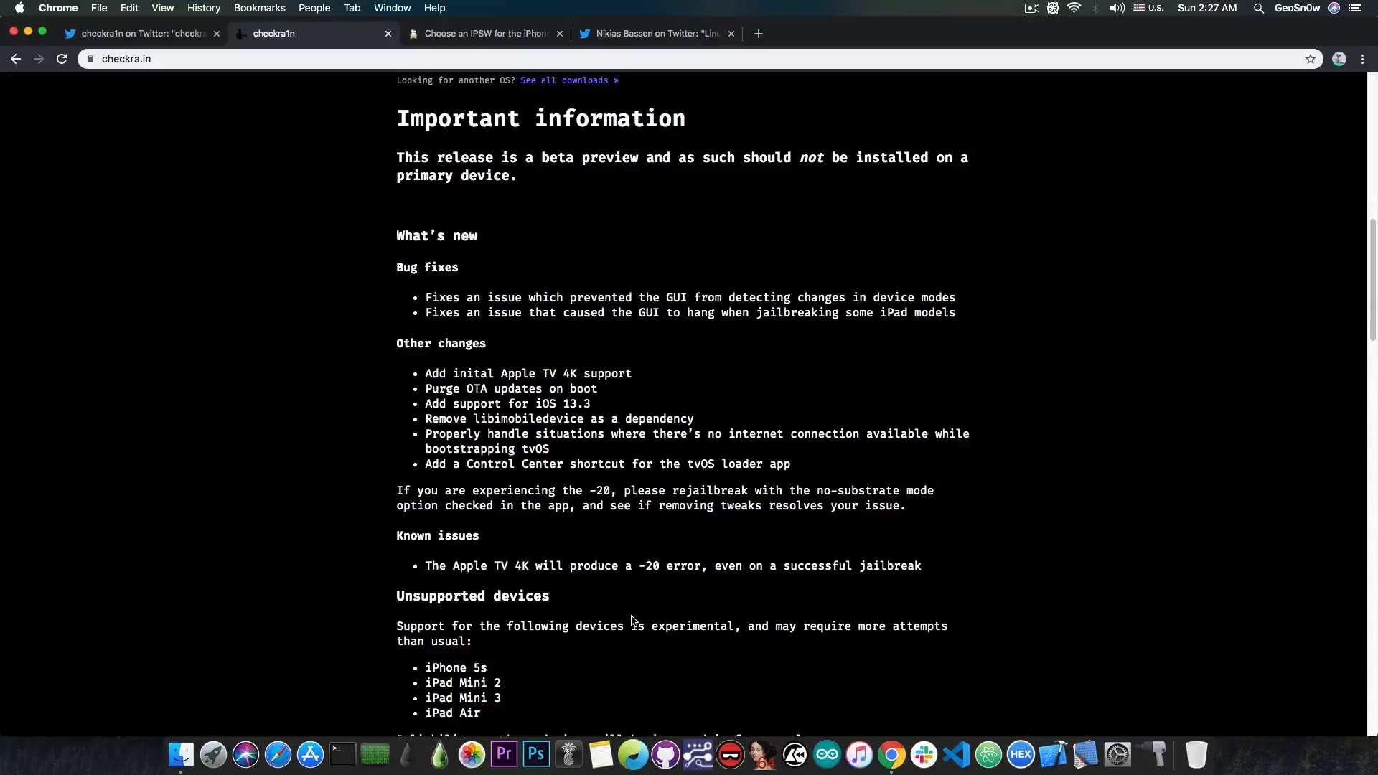
pyautogui.moveTo(626, 578)
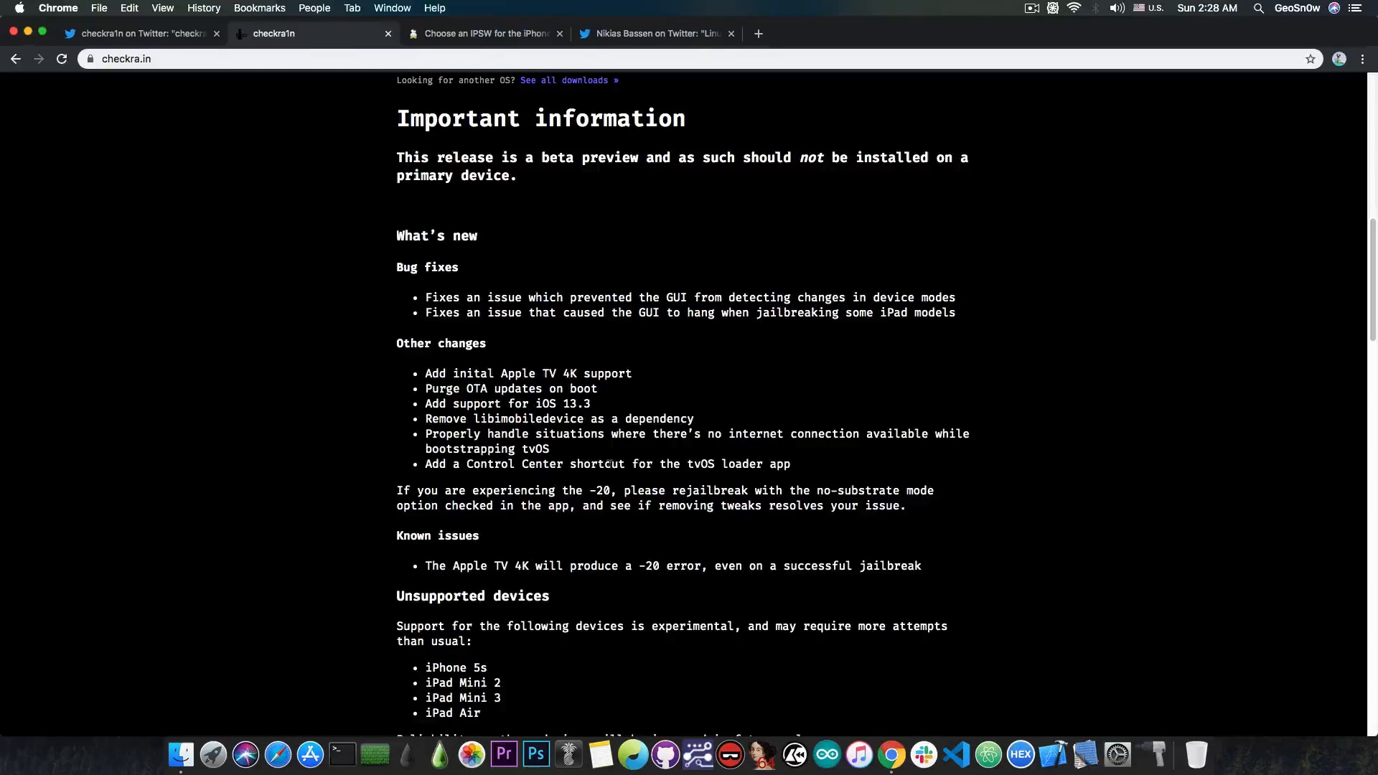
pyautogui.scroll(3)
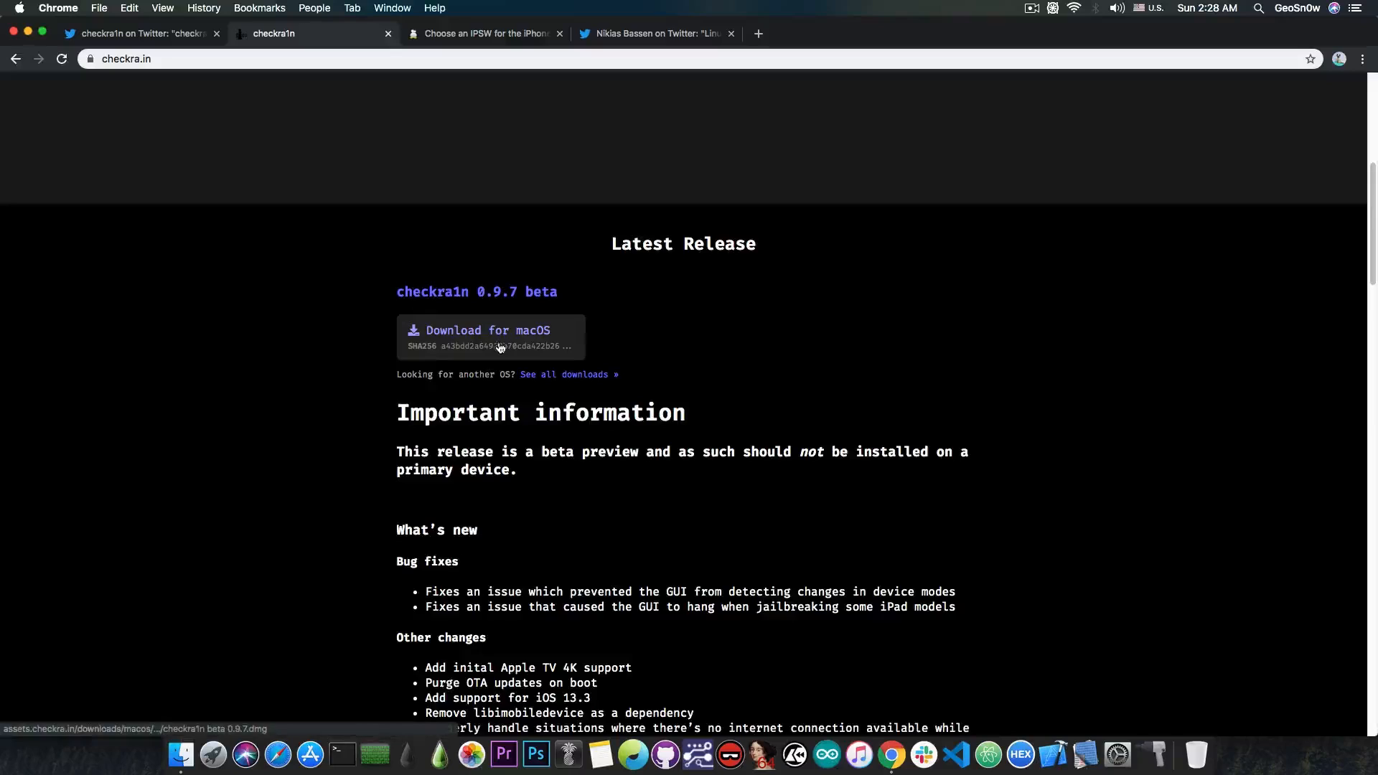
pyautogui.moveTo(475, 348)
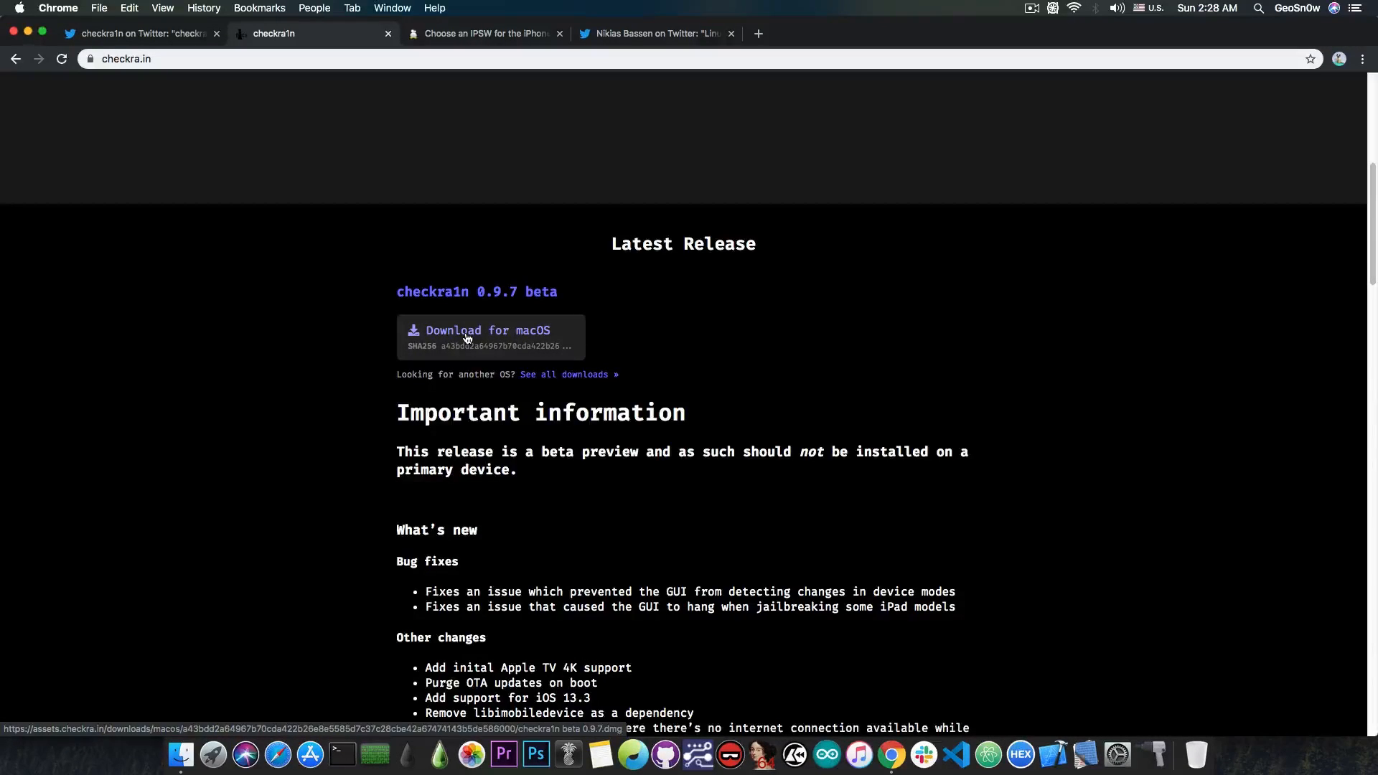
pyautogui.moveTo(593, 158)
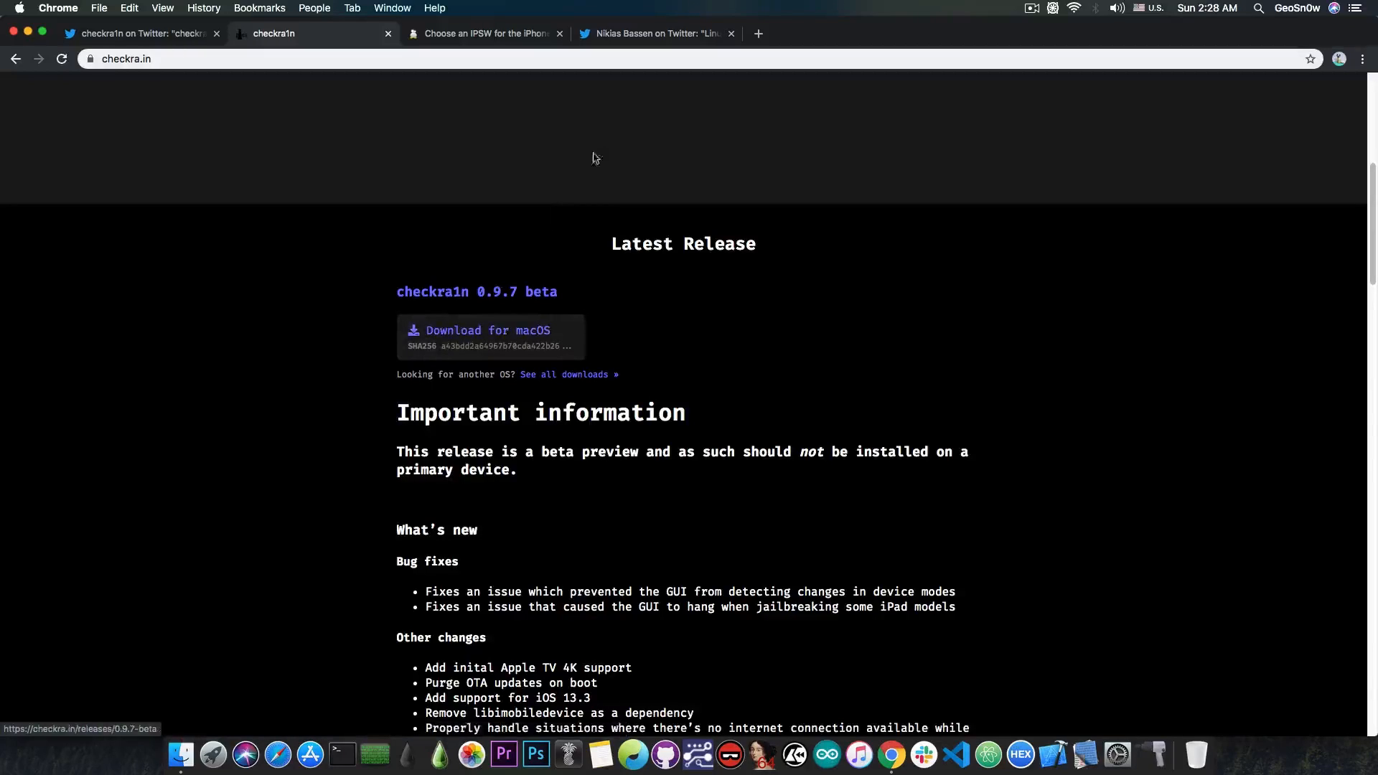
pyautogui.click(655, 33)
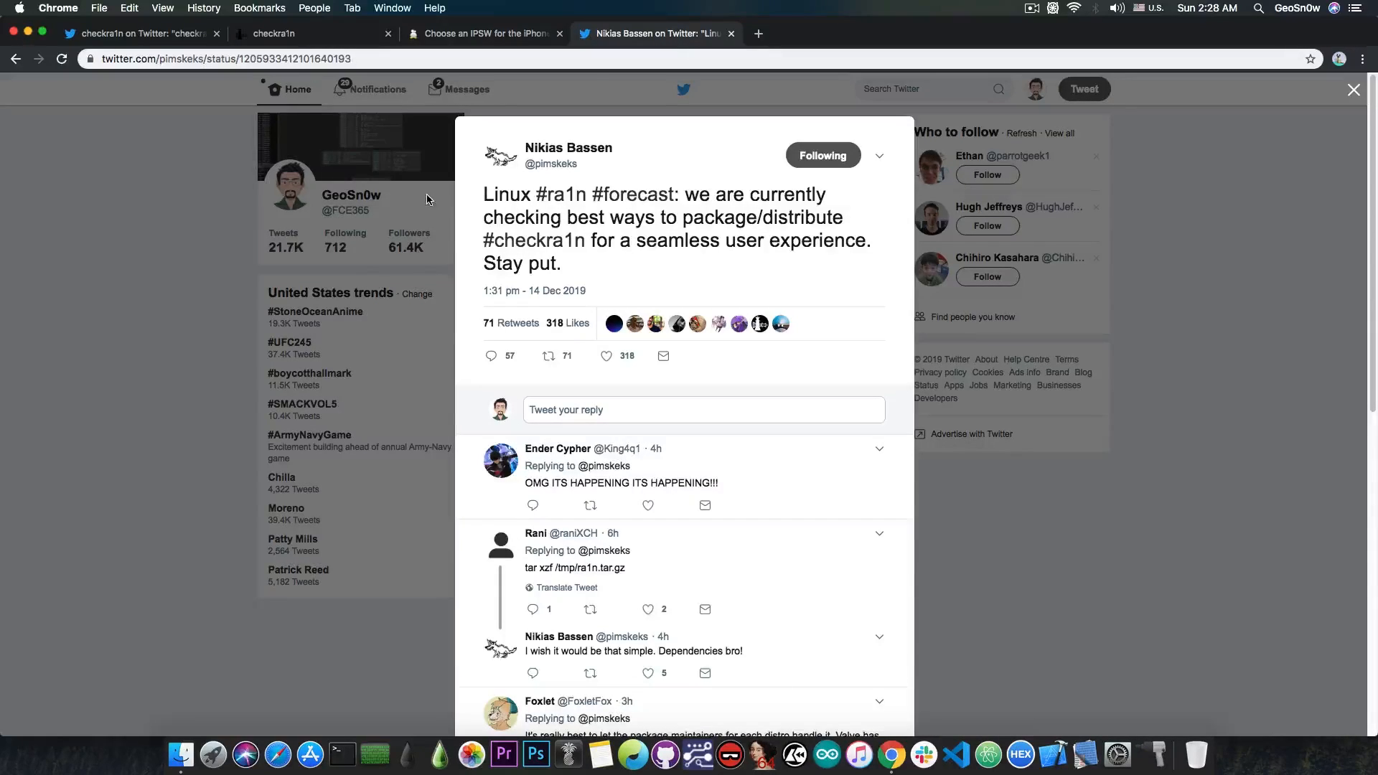
pyautogui.moveTo(418, 194)
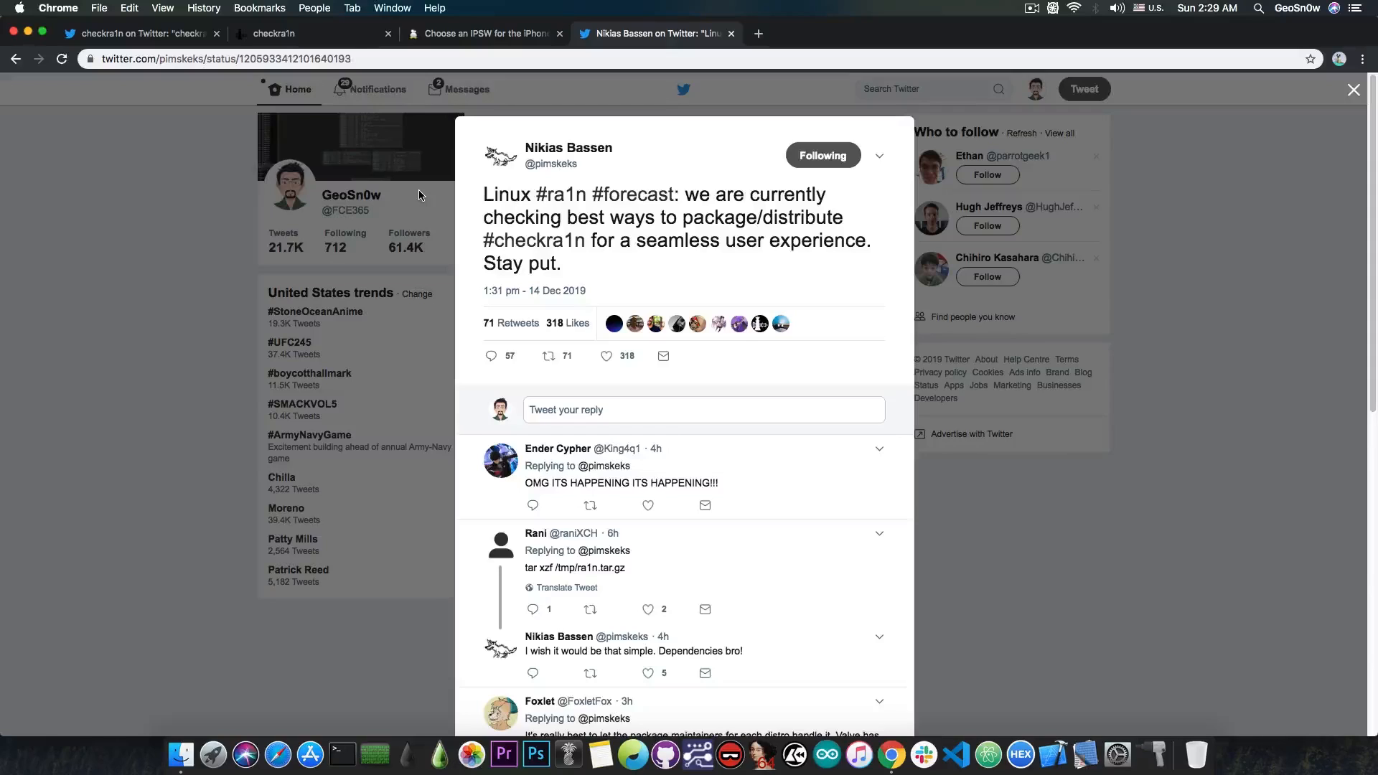
pyautogui.moveTo(749, 280)
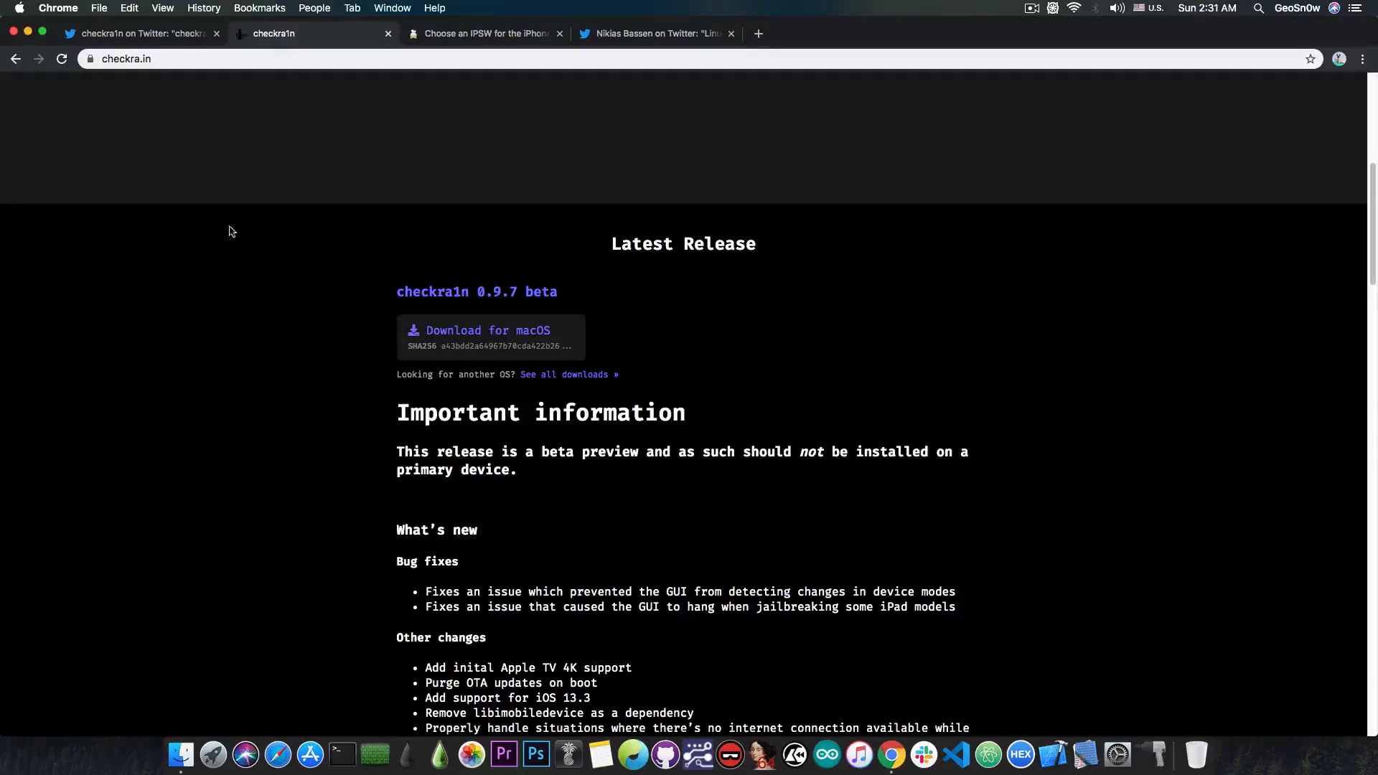
# - Scroll back to the checkra1n banner, then return to the iPhone X IPSW signing status tab
pyautogui.scroll(3)
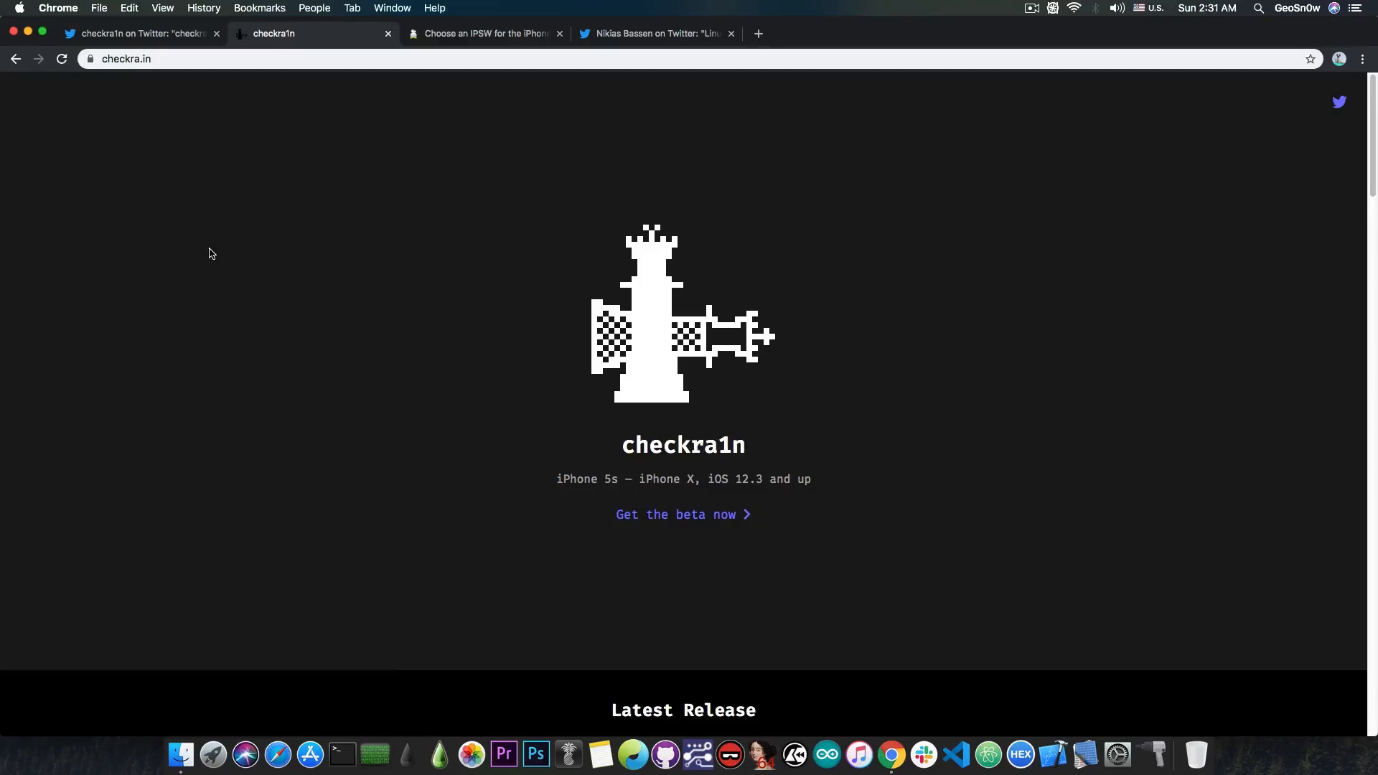
pyautogui.scroll(-3)
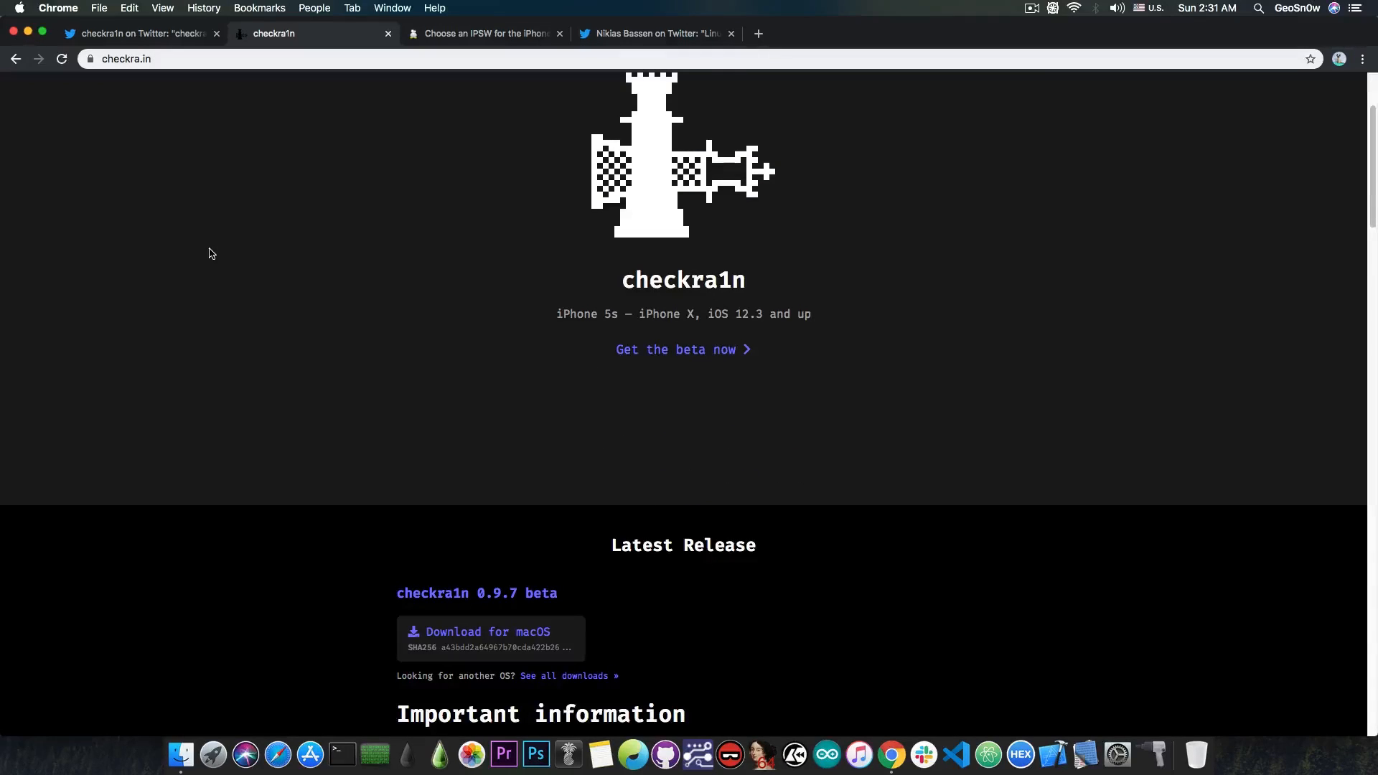
pyautogui.moveTo(451, 649)
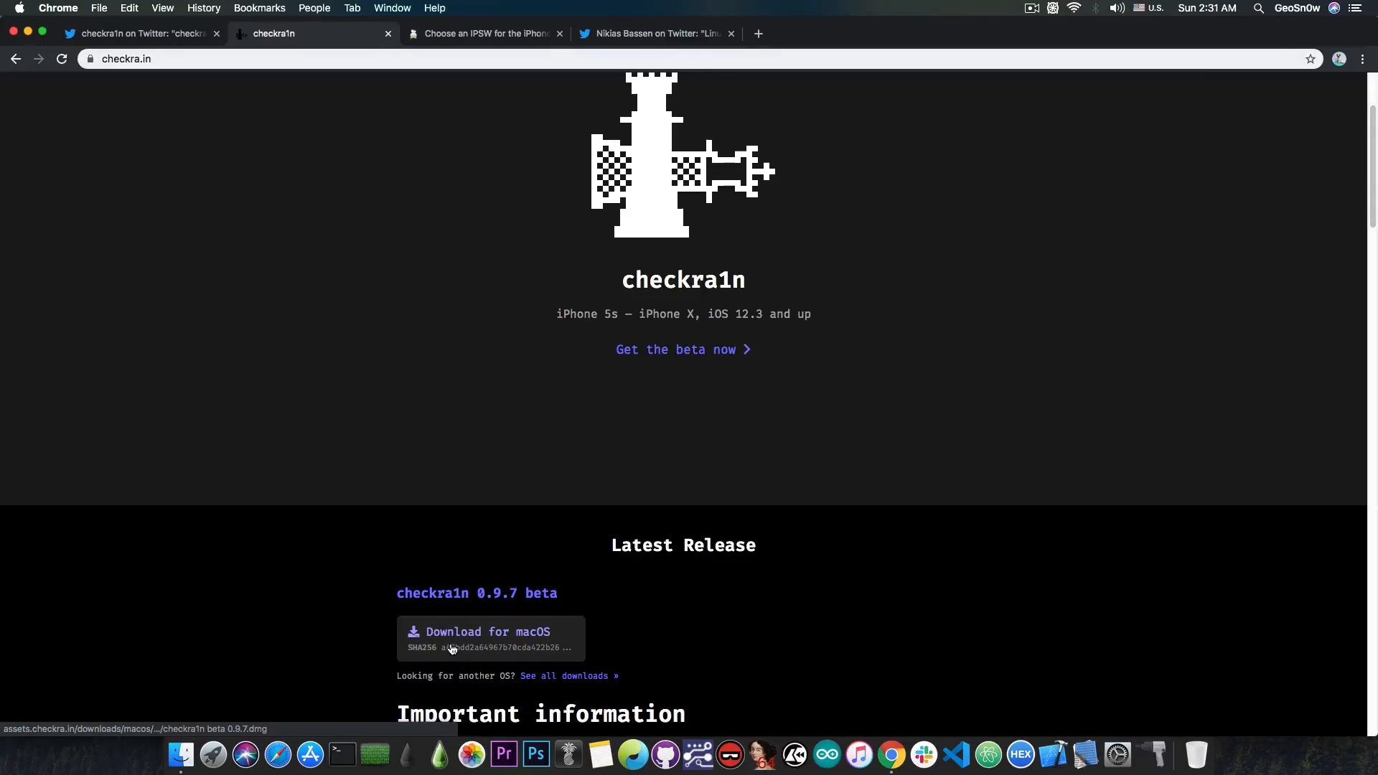
pyautogui.moveTo(472, 639)
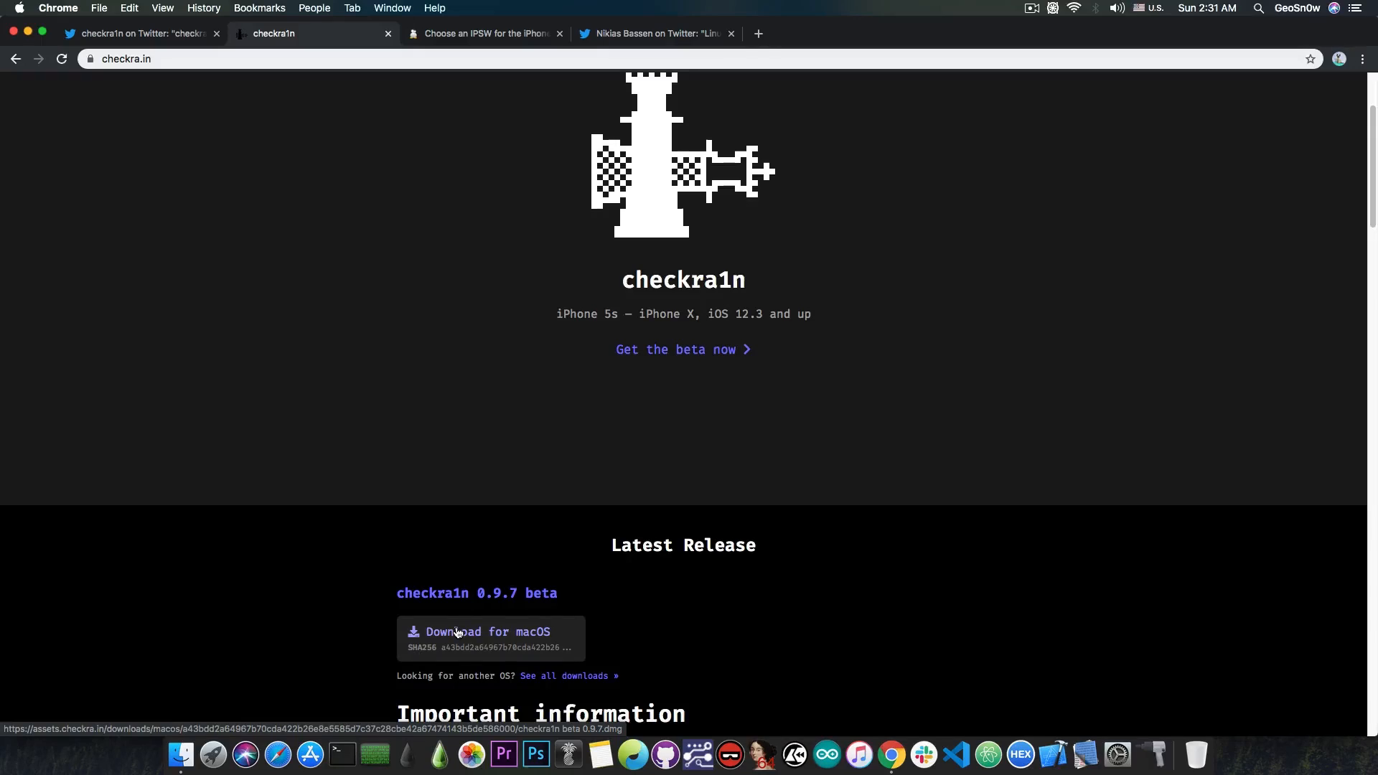
pyautogui.scroll(3)
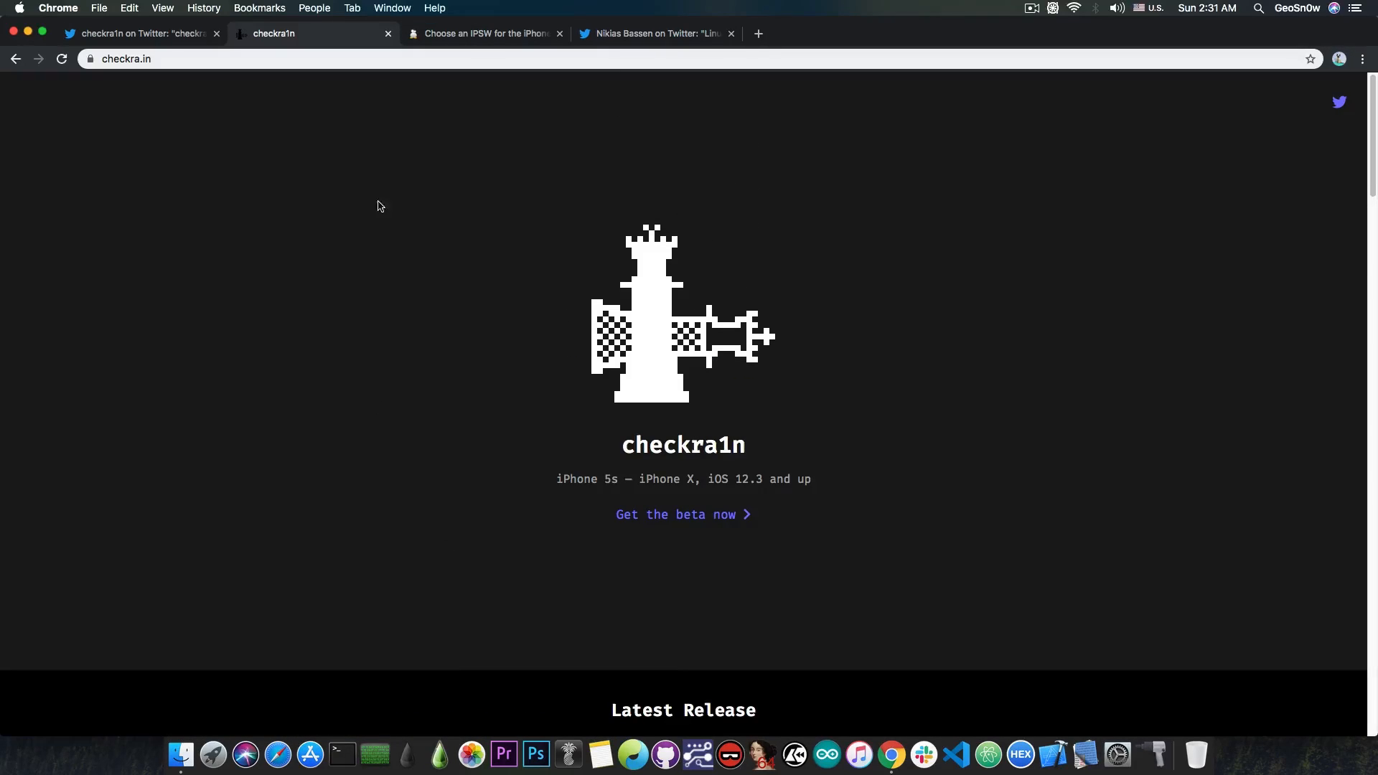
pyautogui.moveTo(386, 260)
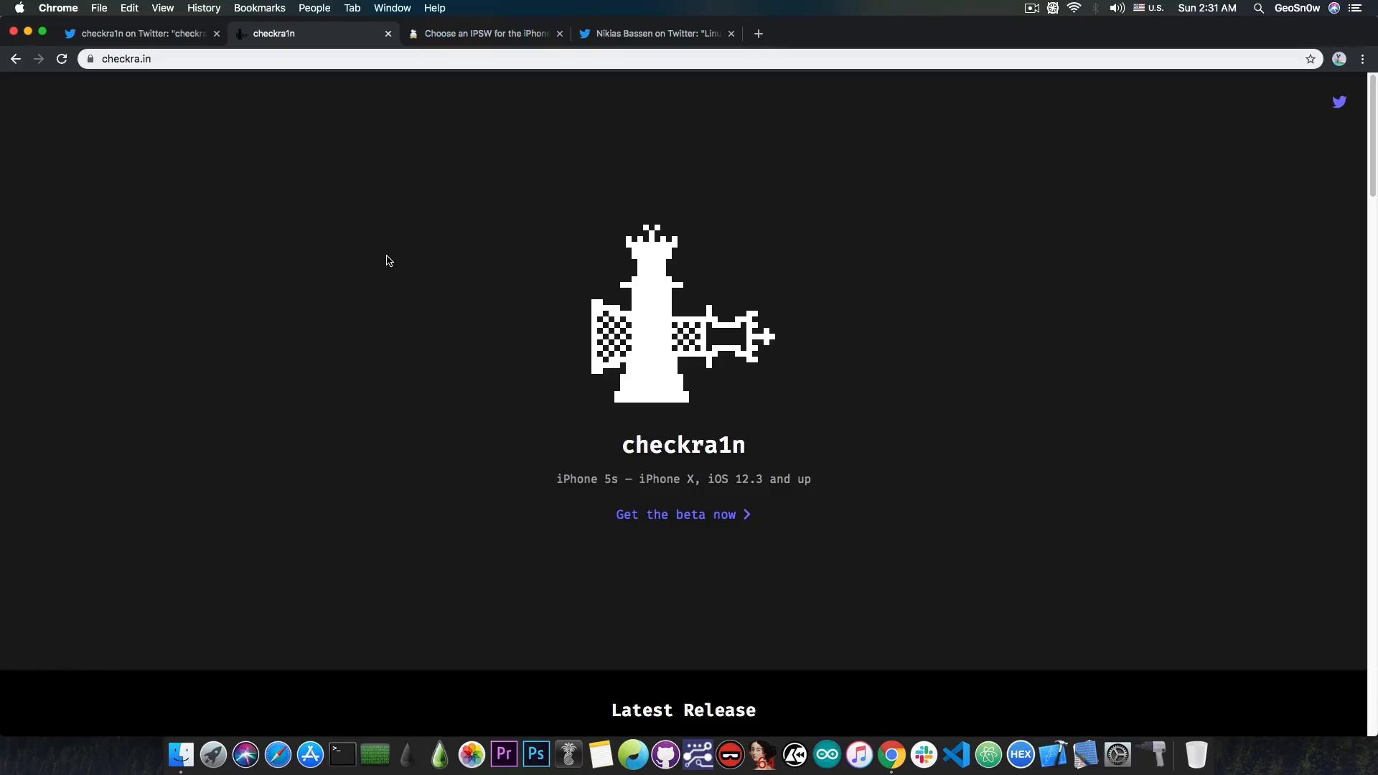
pyautogui.click(484, 33)
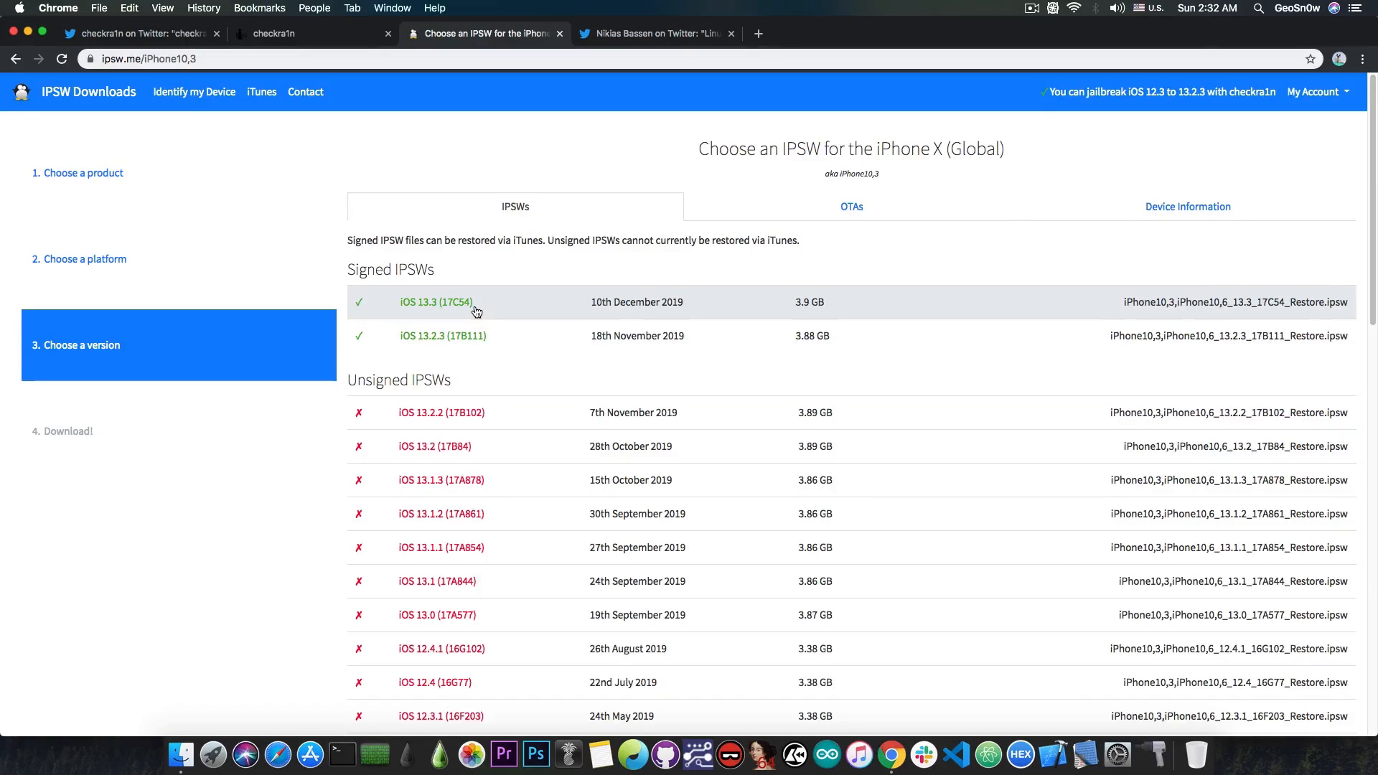
pyautogui.moveTo(501, 343)
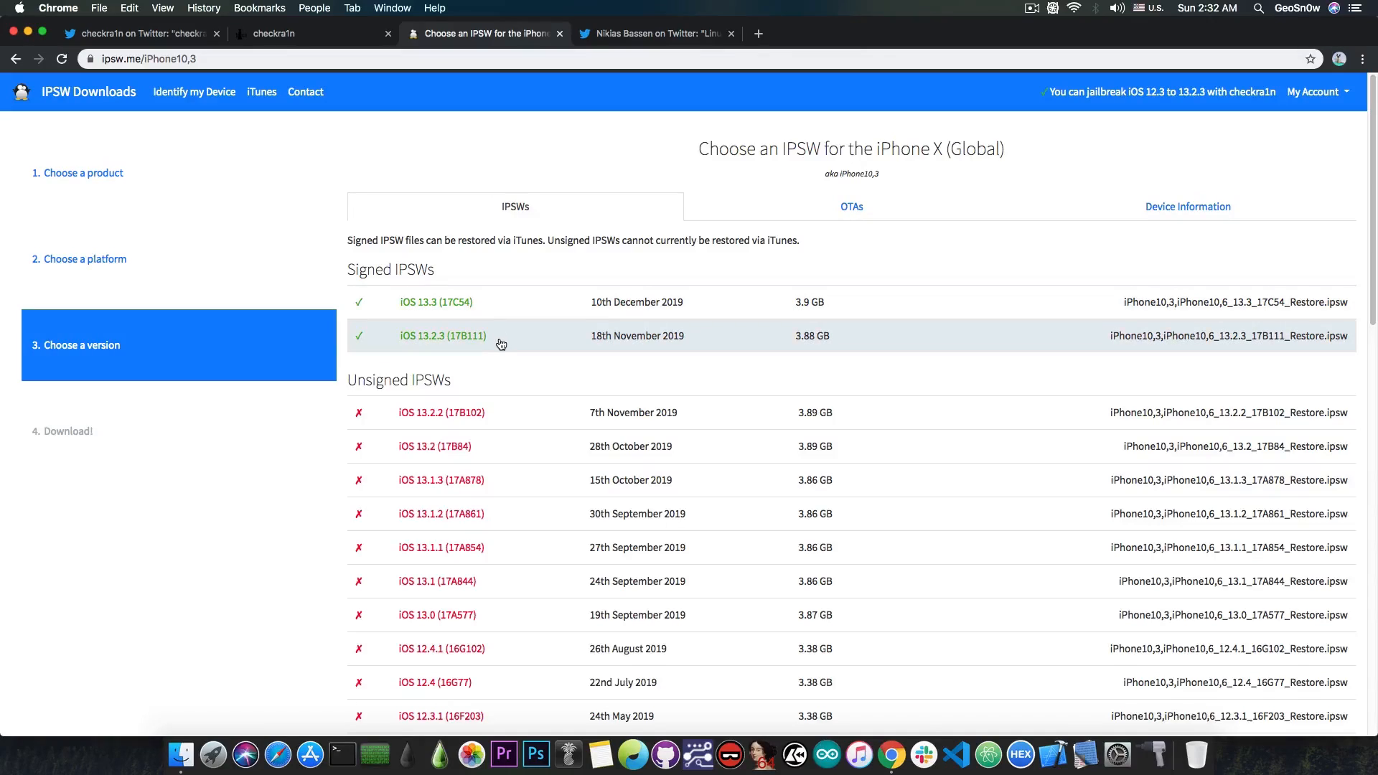
pyautogui.moveTo(486, 413)
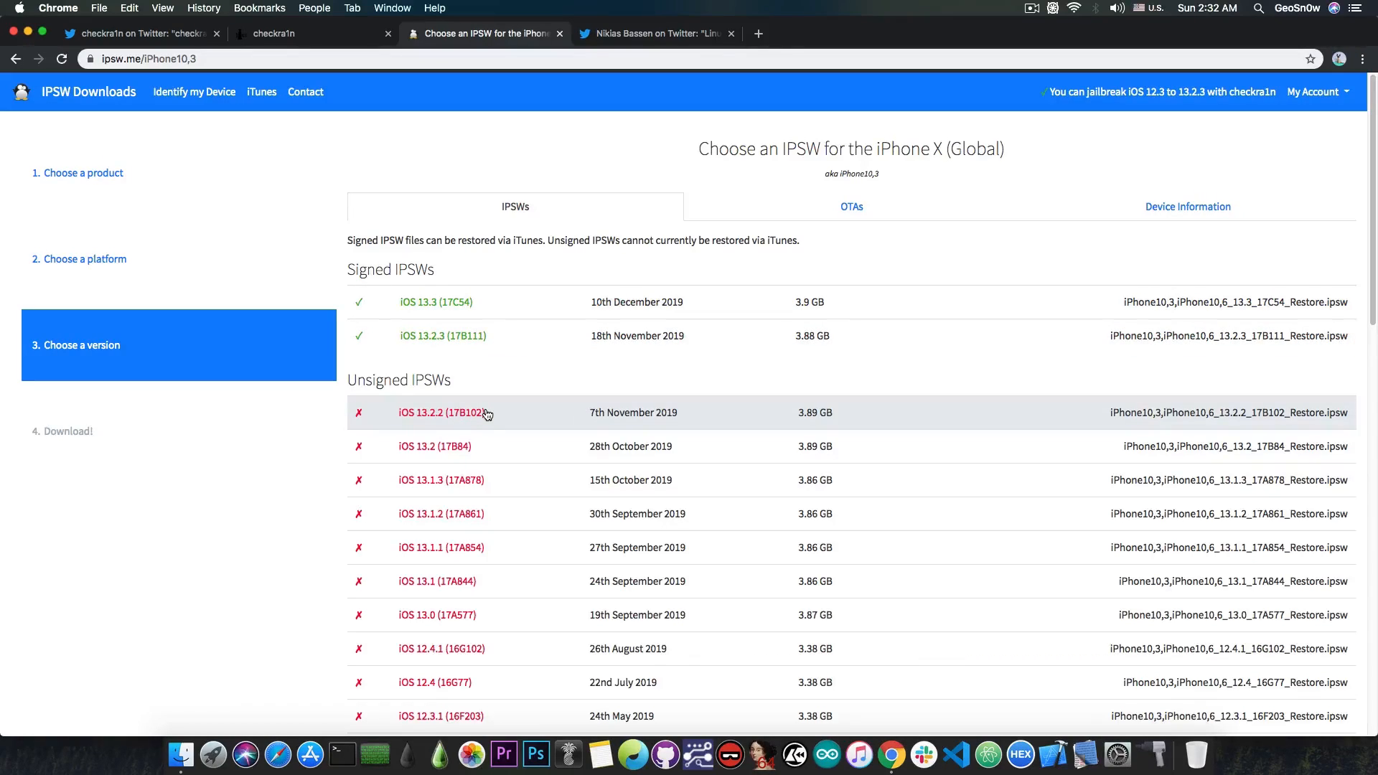
pyautogui.moveTo(482, 485)
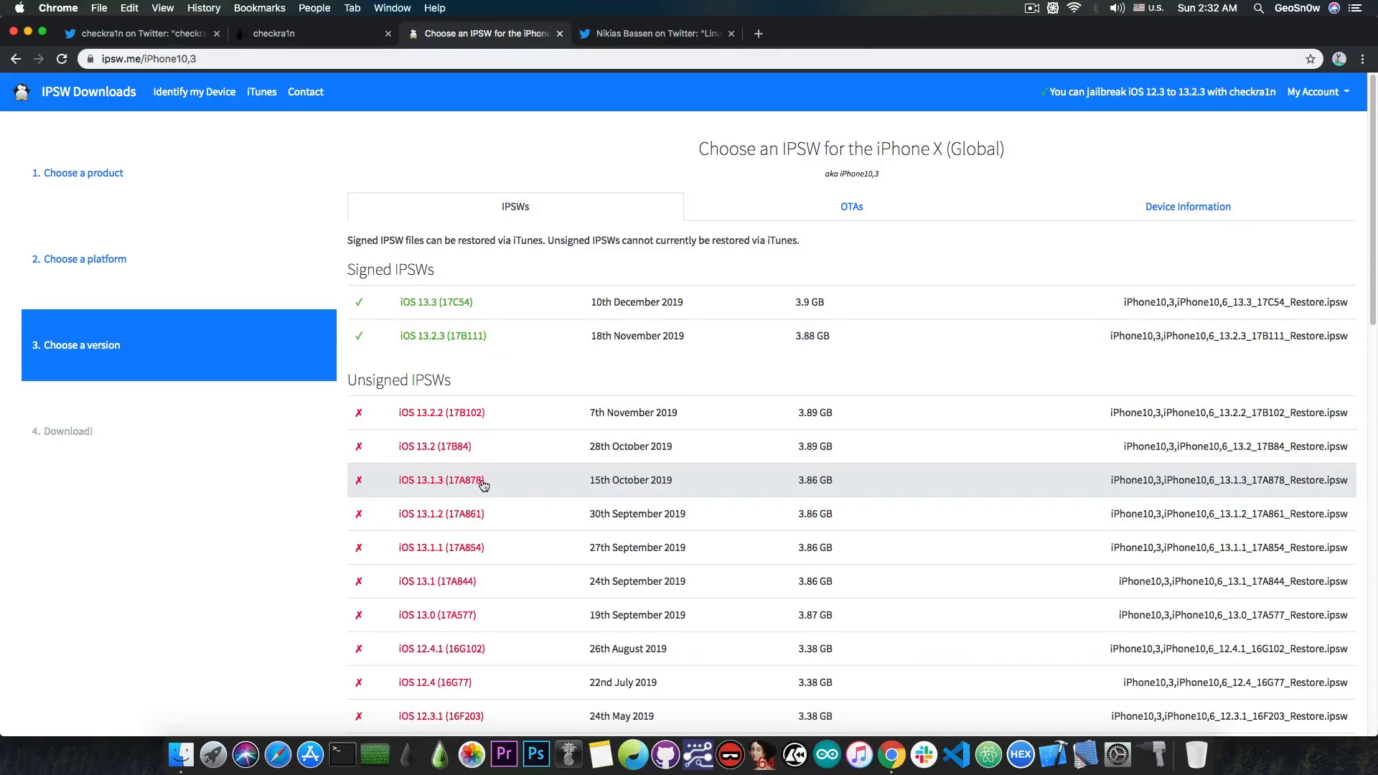